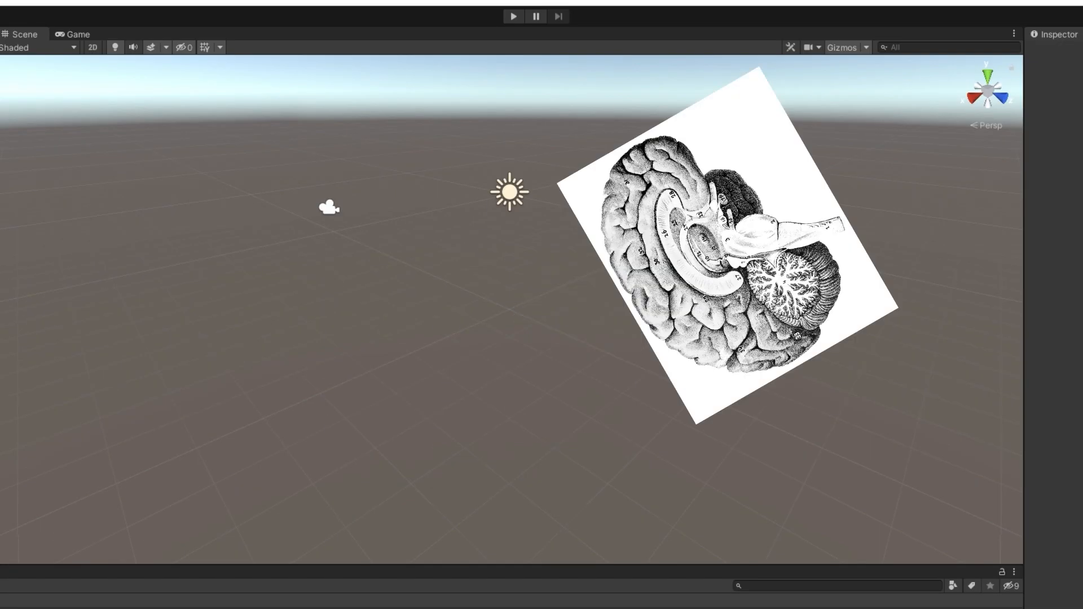
- Add a Rigidbody component to the sphere so gravity acts on it
{"action": "left_click", "coordinate": [416, 14]}
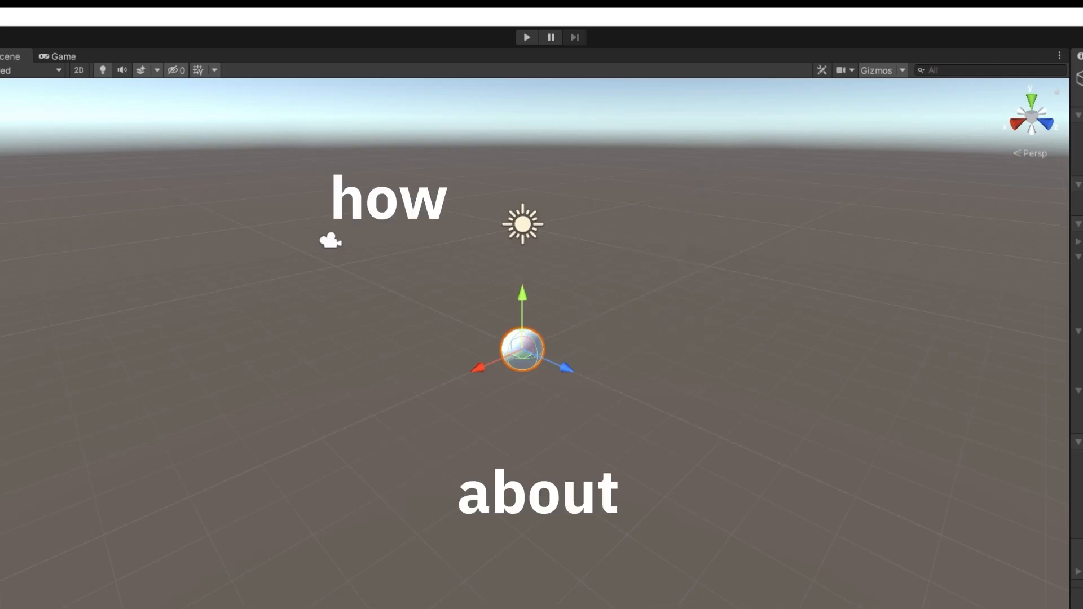
{"action": "left_click", "coordinate": [501, 288]}
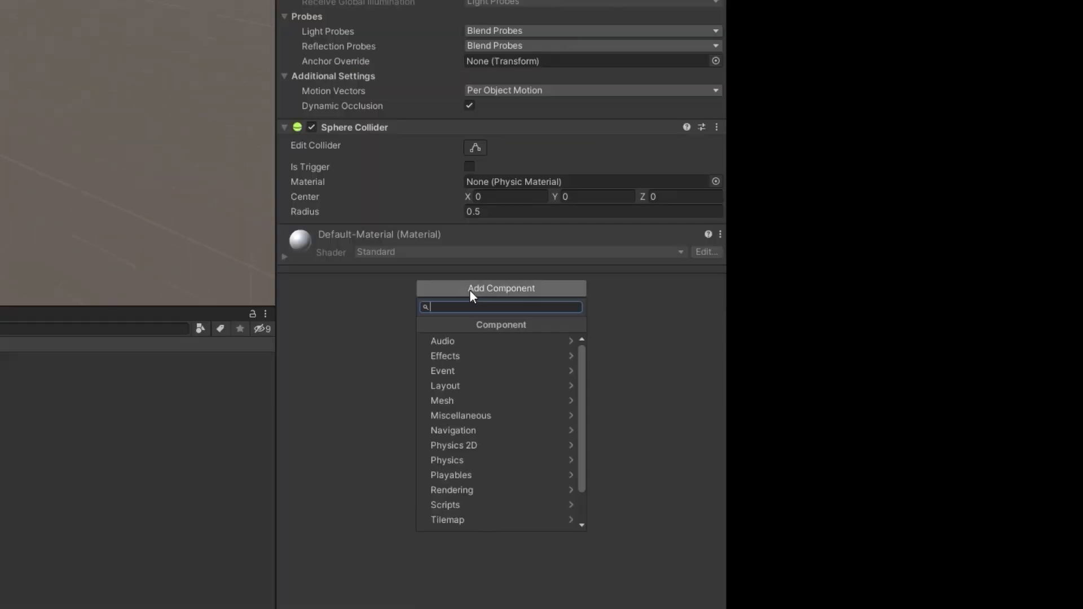
{"action": "left_click", "coordinate": [515, 19]}
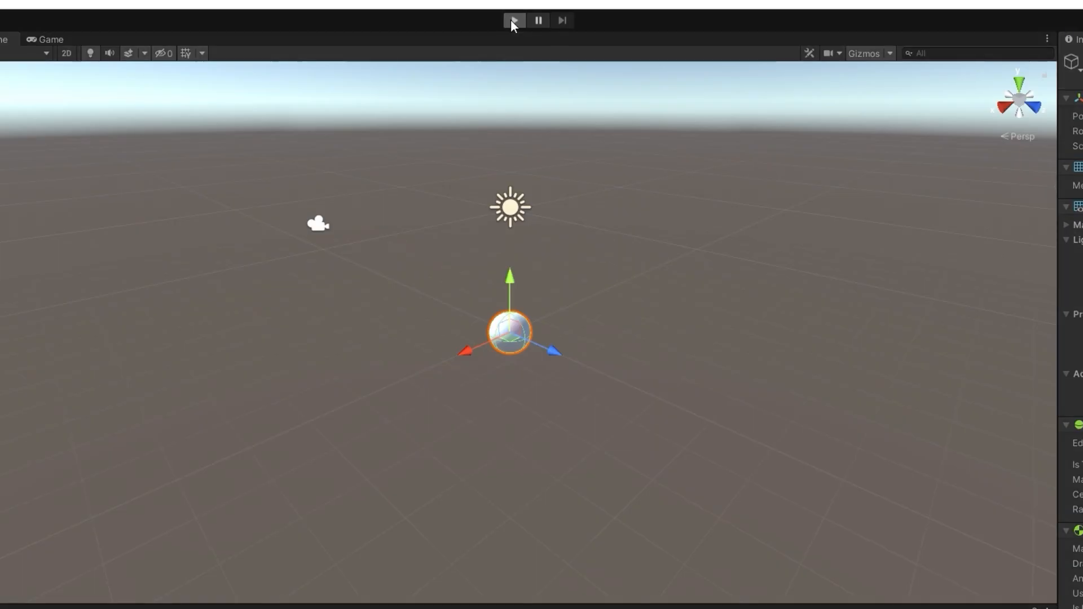
- Run the game to watch the sphere fall, then stop it
{"action": "left_click", "coordinate": [515, 19]}
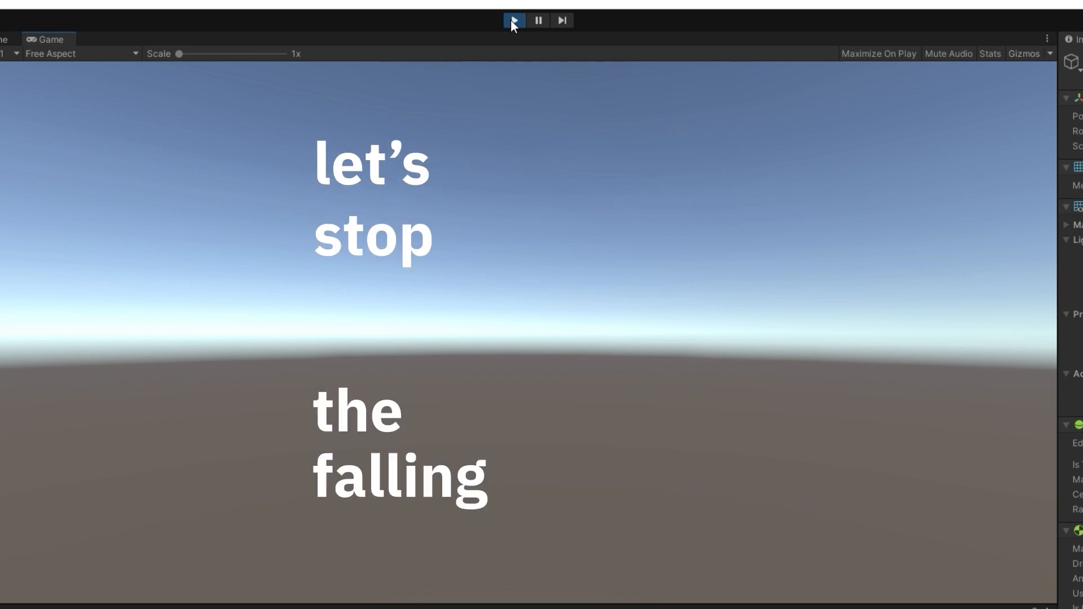
{"action": "left_click", "coordinate": [398, 14]}
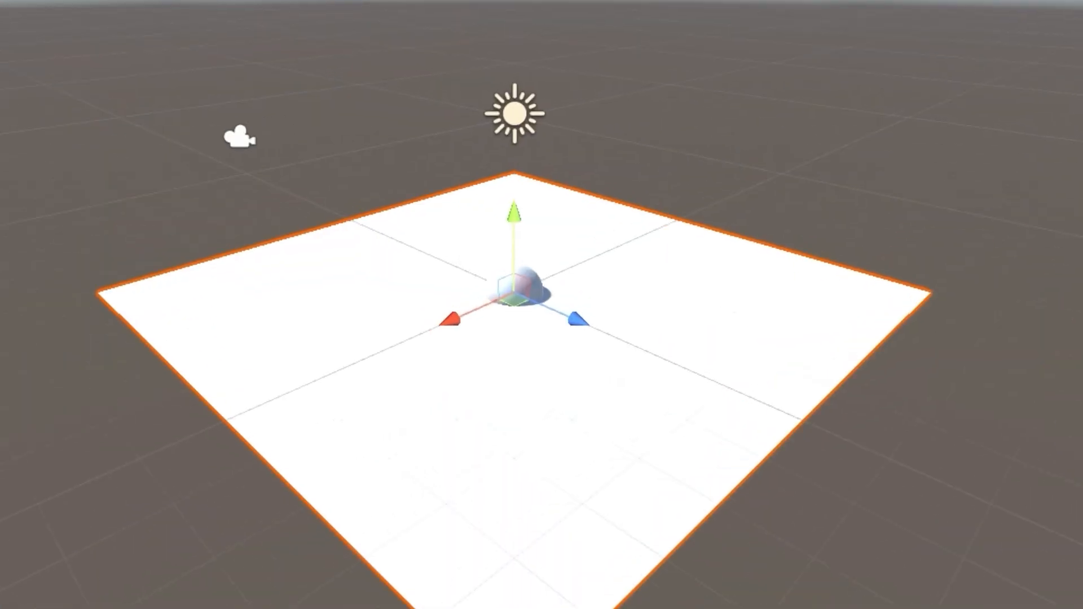
- Add a ground plane under the selected sphere and start the Player script
{"action": "left_click", "coordinate": [525, 284]}
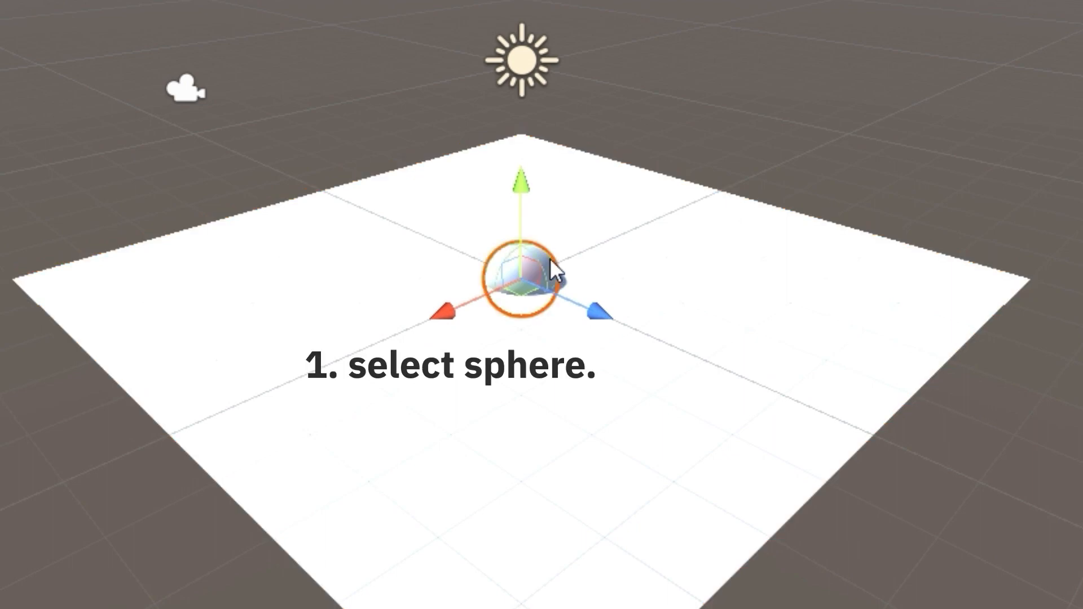
{"action": "left_click", "coordinate": [527, 5]}
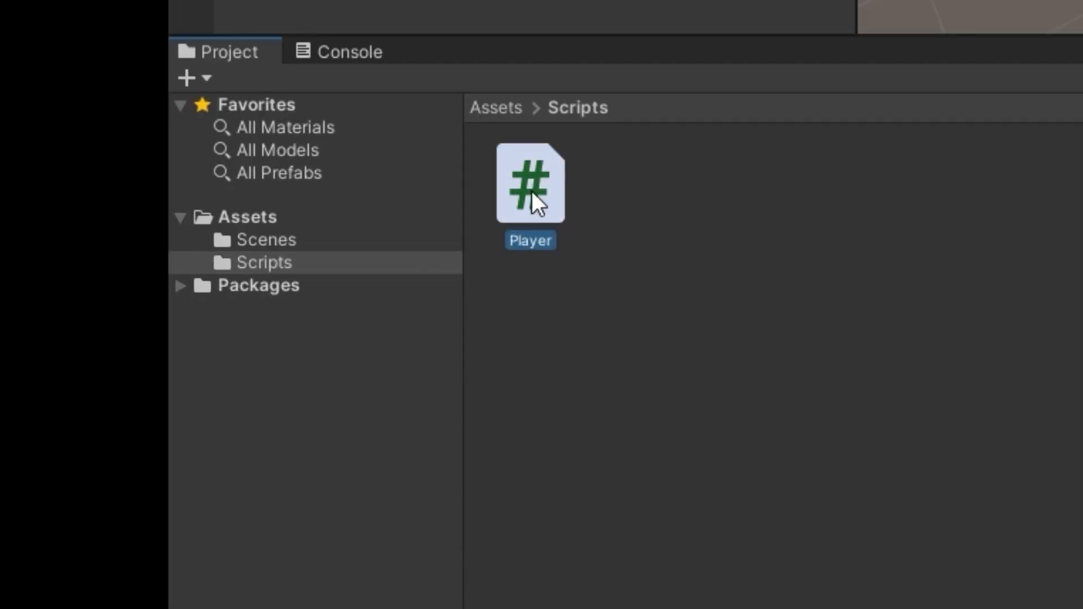
- Edit Player.cs to read Horizontal input and drive the rigidbody's sideways velocity
{"action": "double_click", "coordinate": [530, 181]}
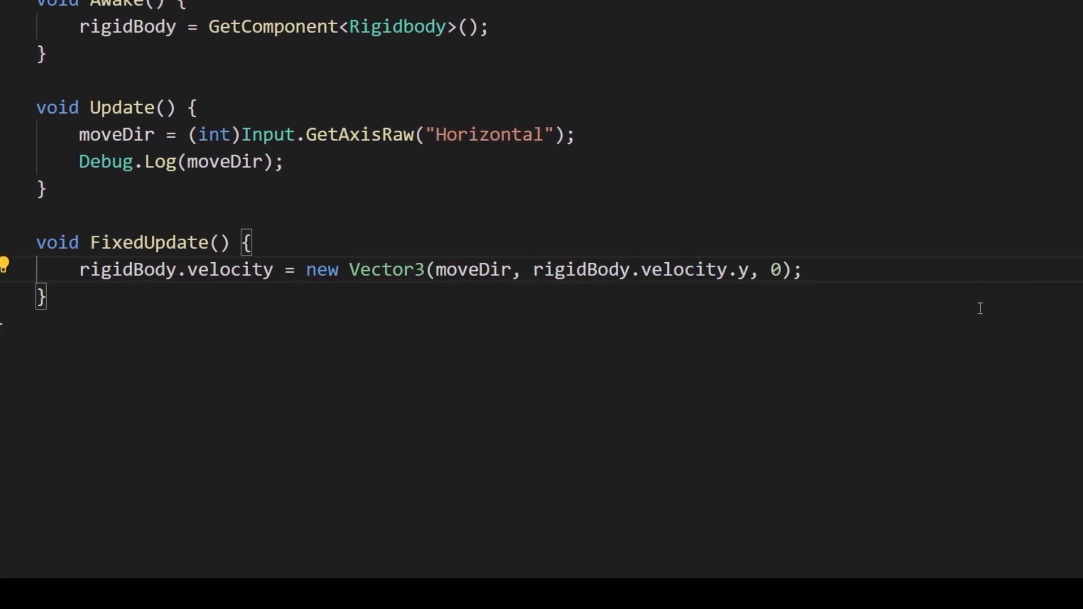
{"action": "left_click", "coordinate": [517, 8]}
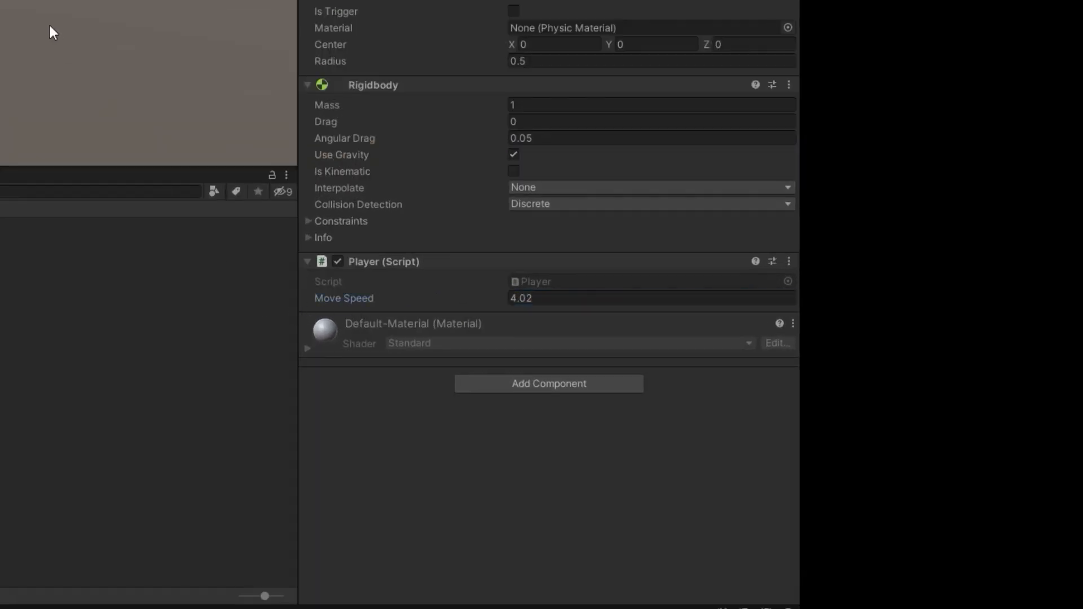
- Set the player's Move Speed to 7 and Acceleration to 15.15
{"action": "left_click", "coordinate": [500, 13]}
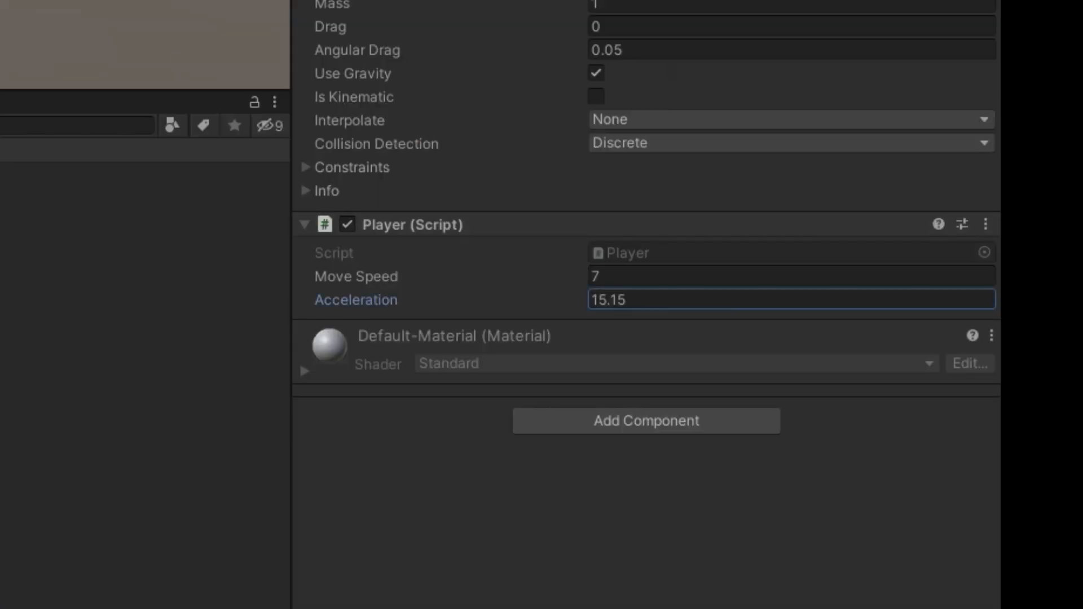
{"action": "left_click", "coordinate": [505, 12]}
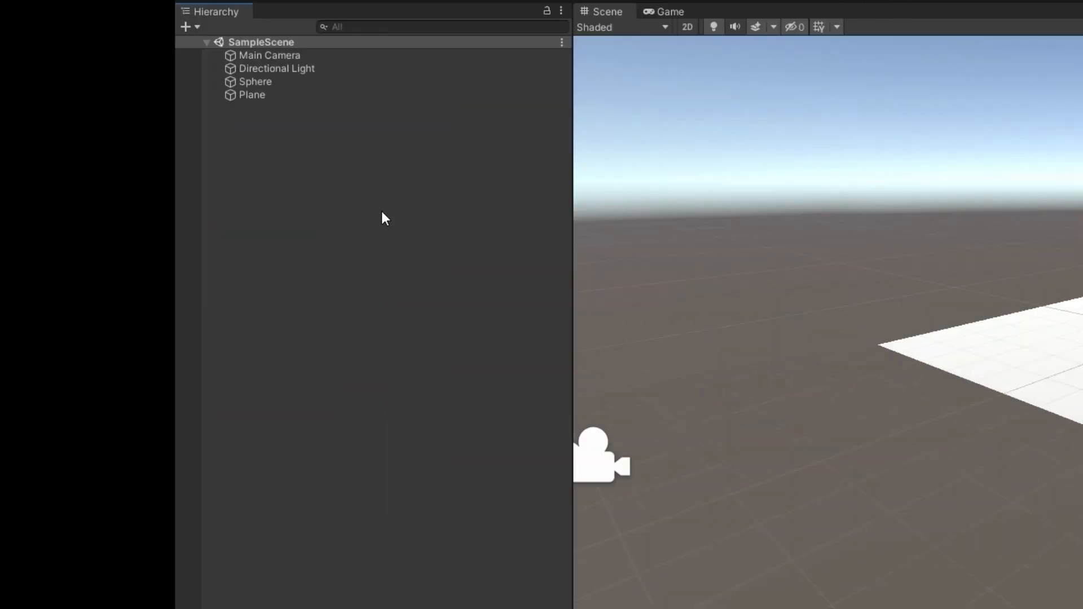
- Create a new empty GameObject in the scene hierarchy
{"action": "left_click", "coordinate": [539, 193]}
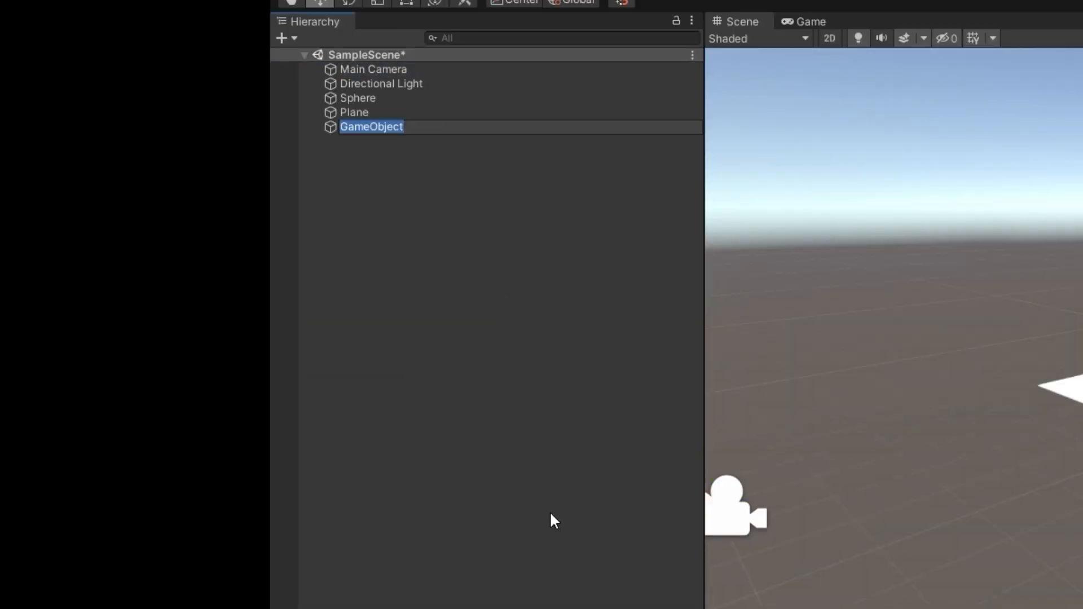
- Put PostProcessing on the TransparentFX layer, make its volume global and create a new profile
{"action": "left_click", "coordinate": [697, 66]}
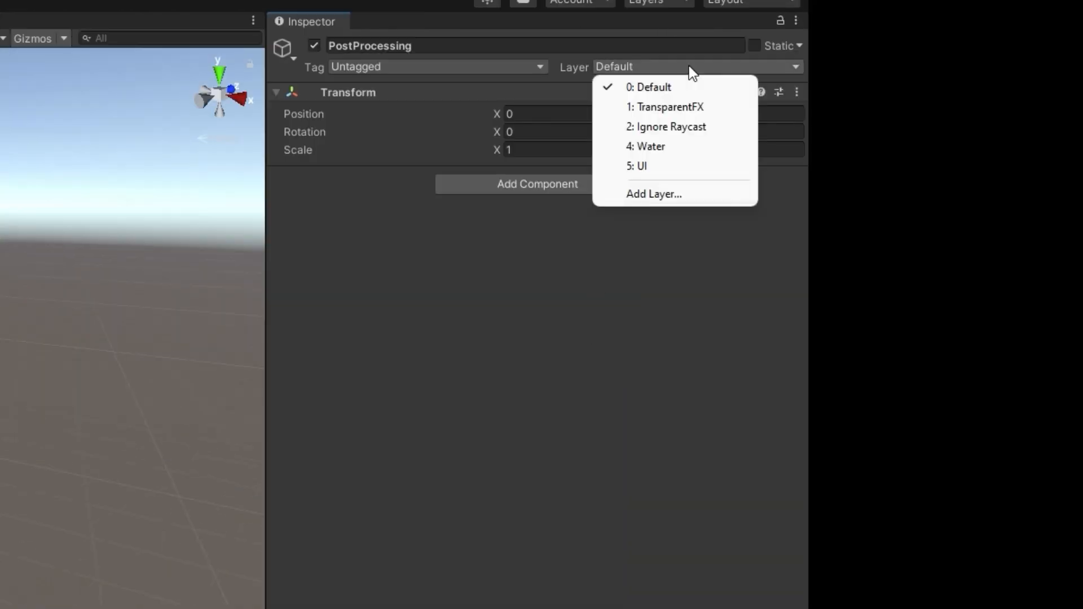
{"action": "left_click", "coordinate": [669, 106]}
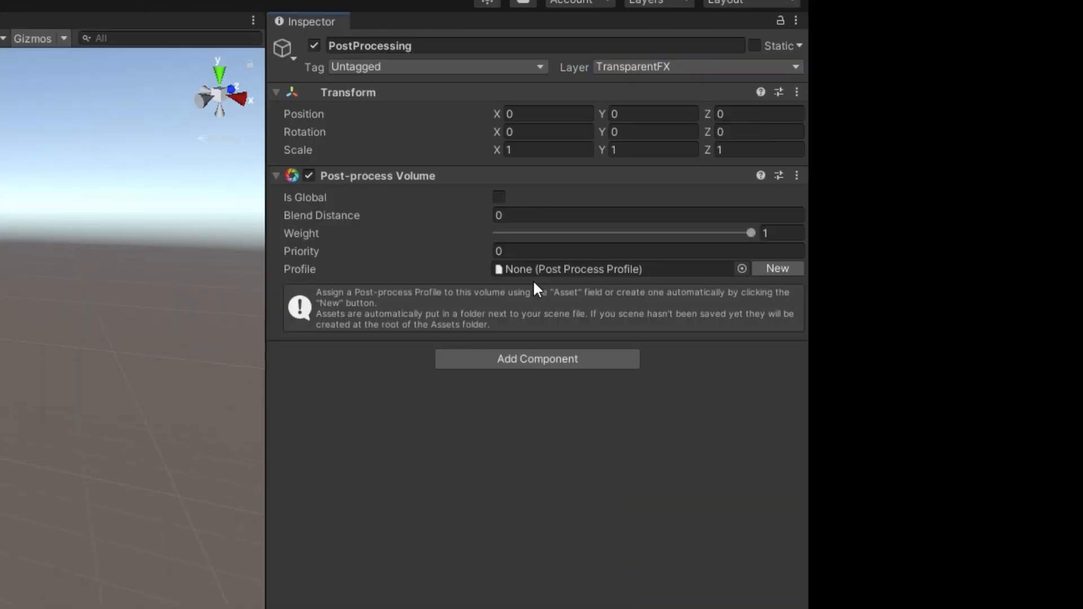
{"action": "left_click", "coordinate": [498, 197]}
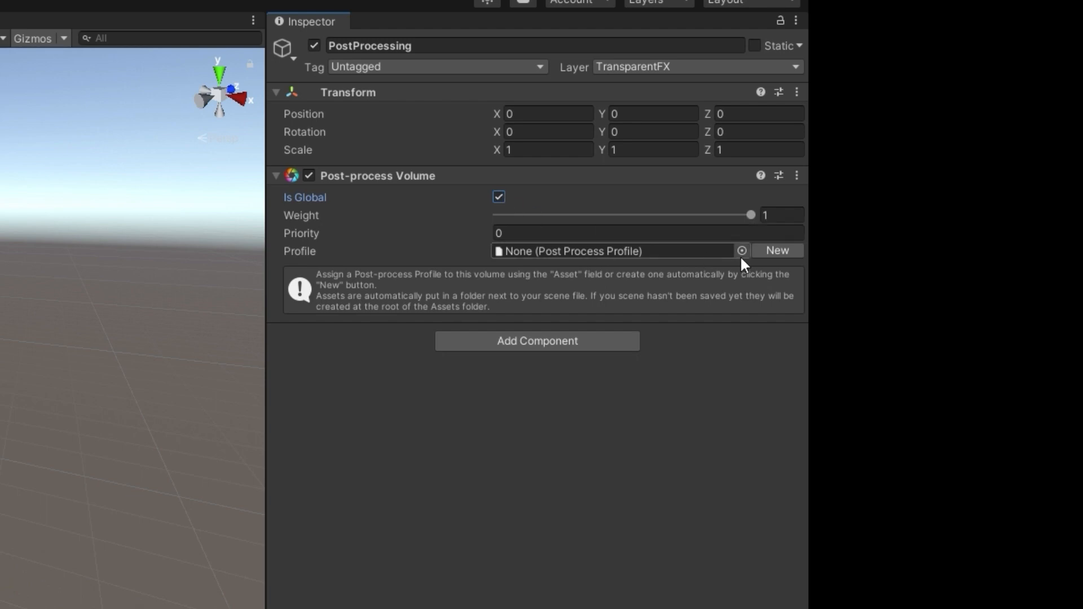
{"action": "left_click", "coordinate": [776, 251]}
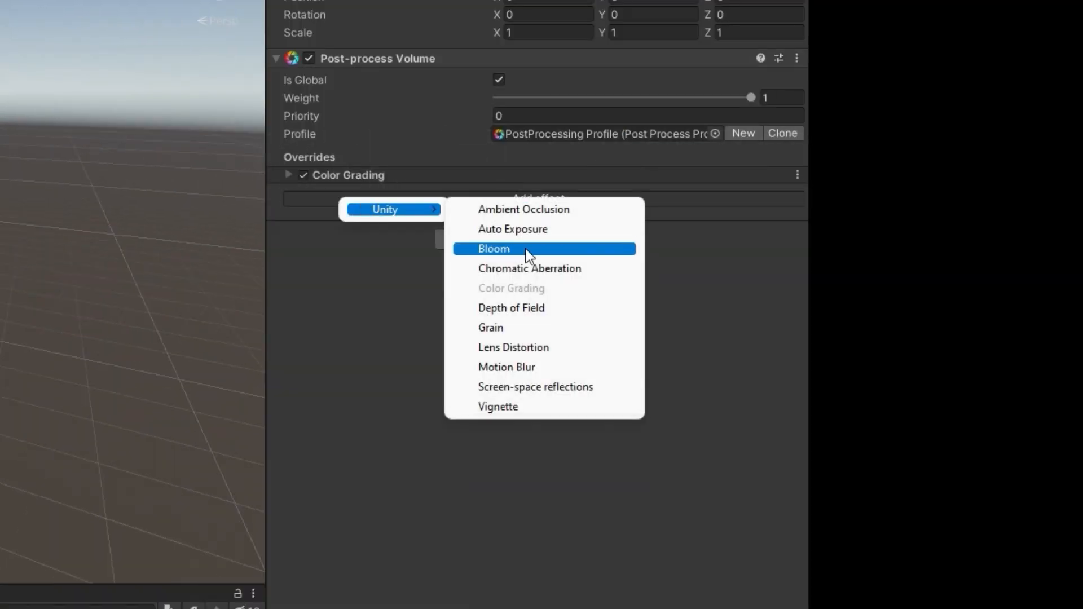
- Add a Bloom override to the profile with Threshold 1.5 and 0 for the next value
{"action": "left_click", "coordinate": [493, 248]}
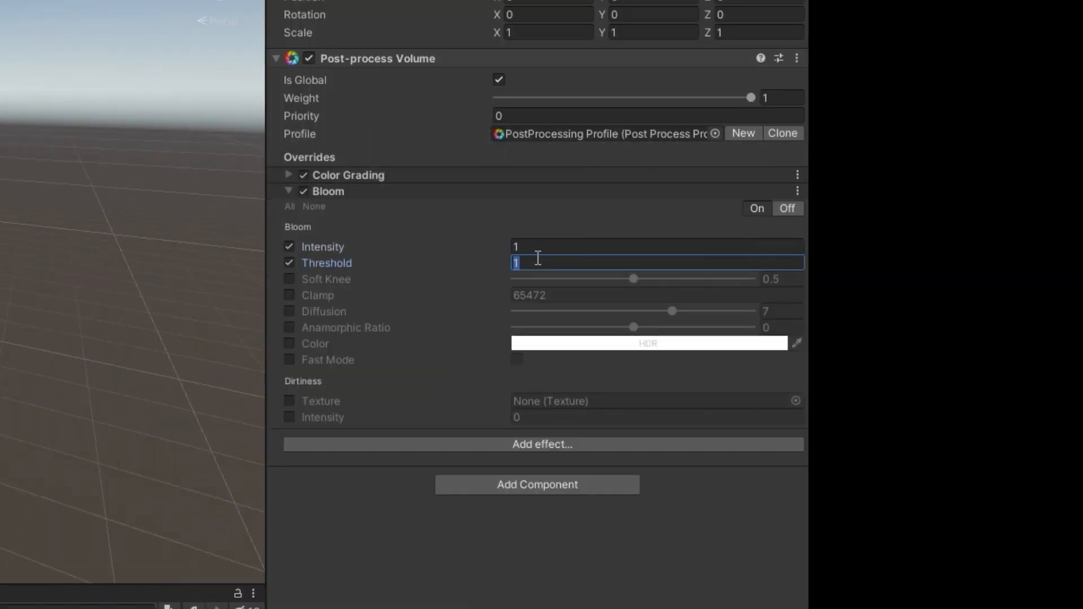
{"action": "type", "text": "1.5"}
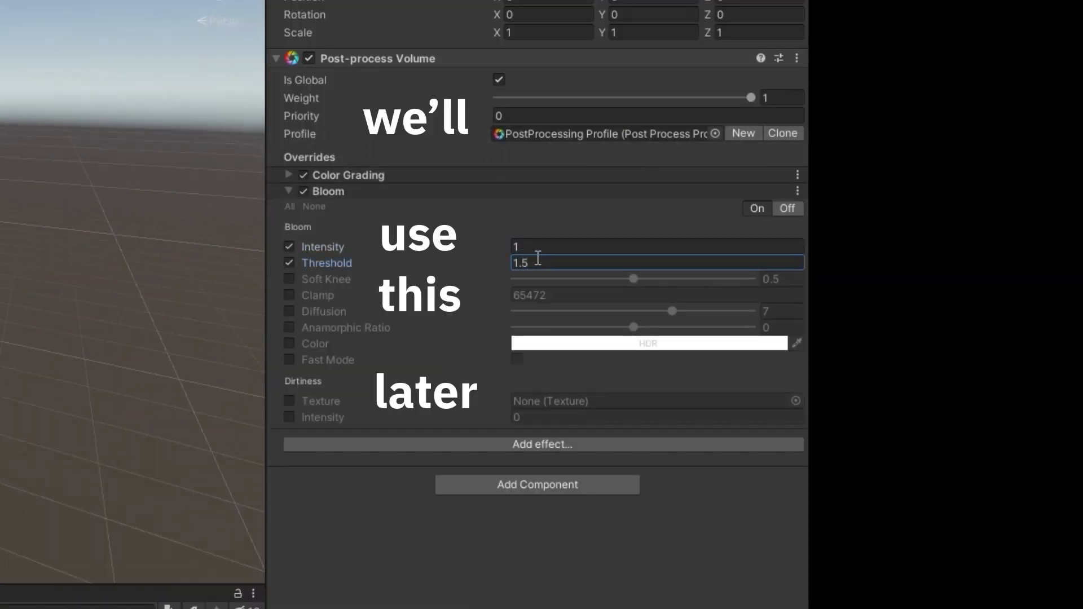
{"action": "type", "text": "0"}
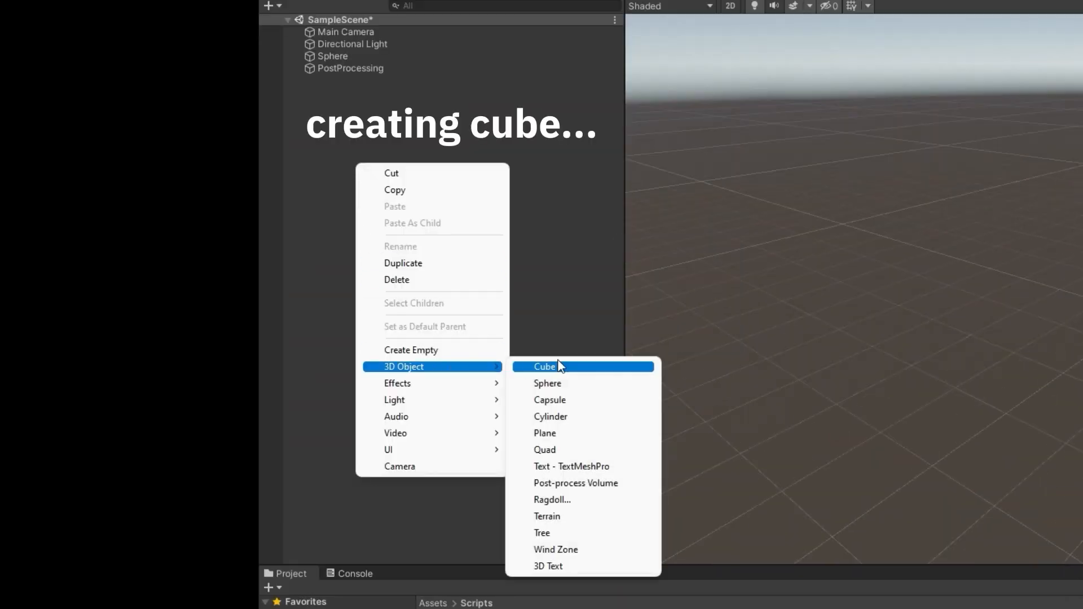
- Add a cube named Platform to the scene and reopen the Player script
{"action": "left_click", "coordinate": [546, 367]}
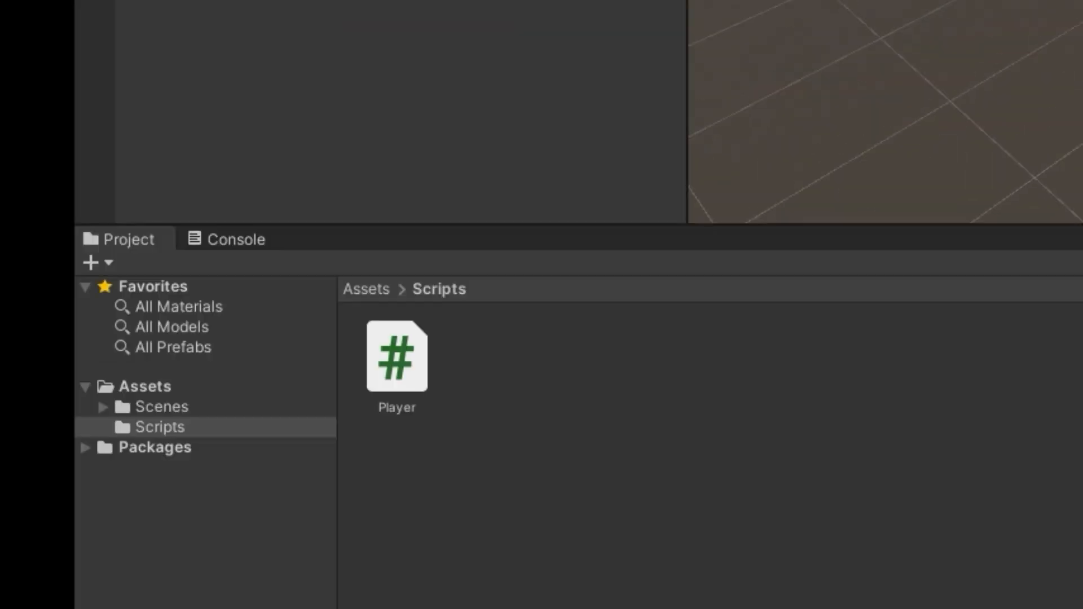
{"action": "double_click", "coordinate": [396, 358]}
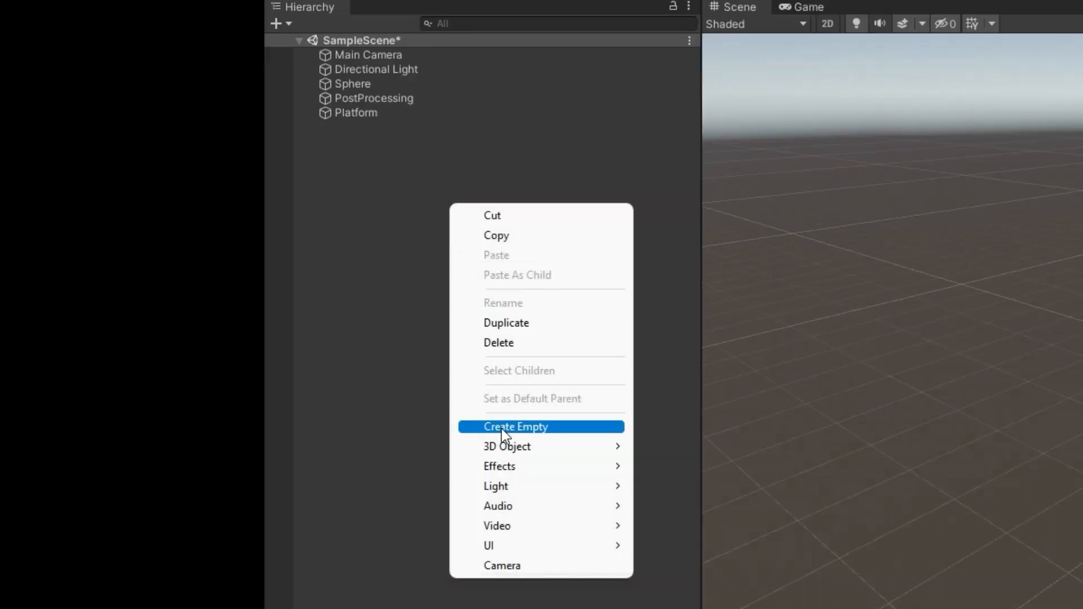
- Create an empty GroundCheck object and make it a child of the Sphere
{"action": "left_click", "coordinate": [515, 427]}
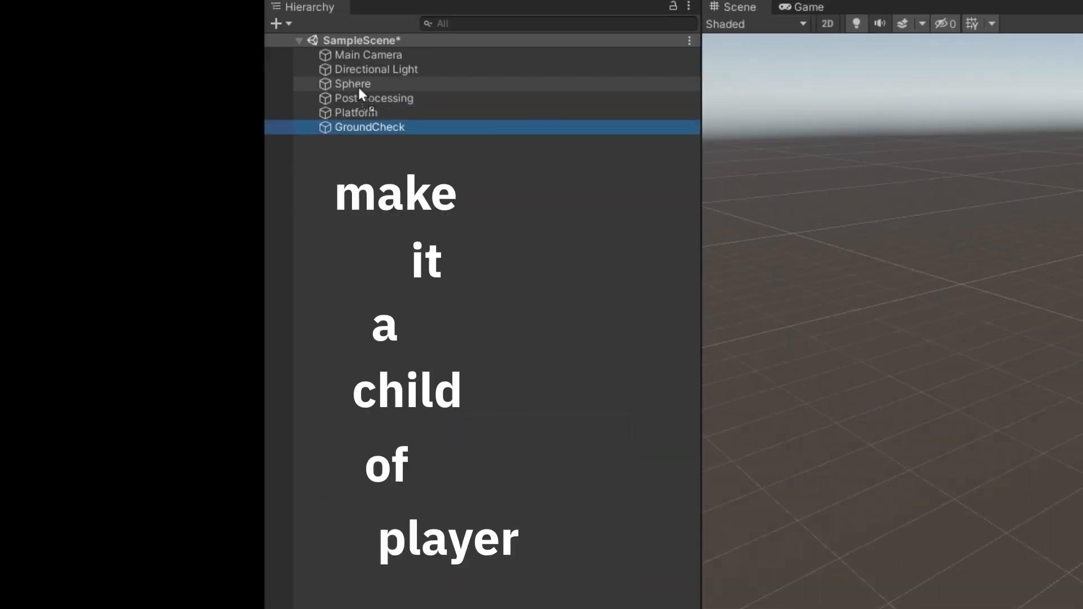
{"action": "left_click_drag", "start_coordinate": [369, 128], "coordinate": [352, 83]}
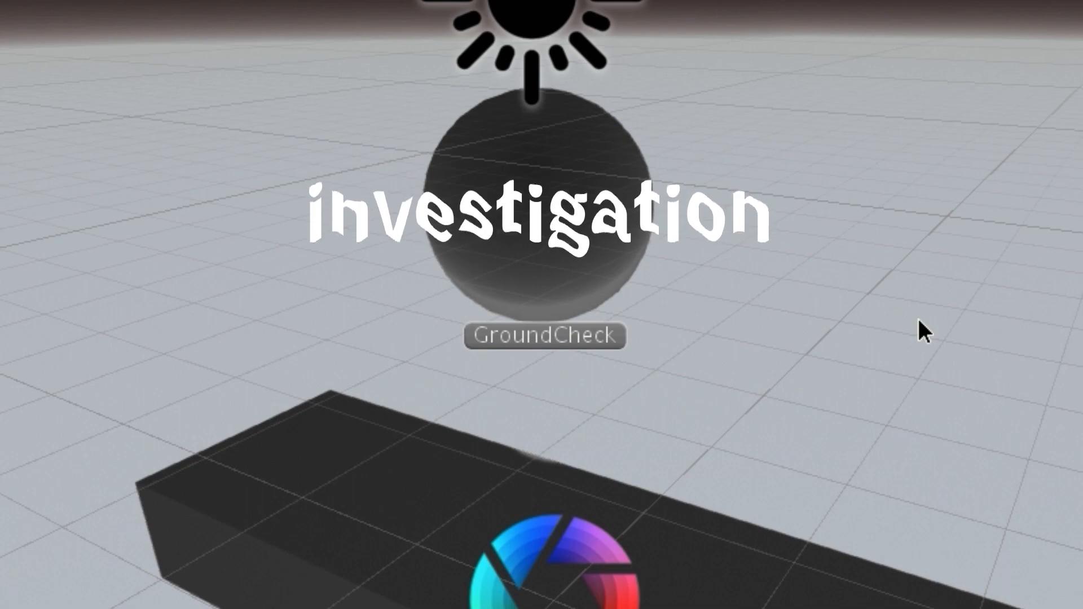
- Run the game briefly to test the setup, then stop it
{"action": "left_click", "coordinate": [530, 5]}
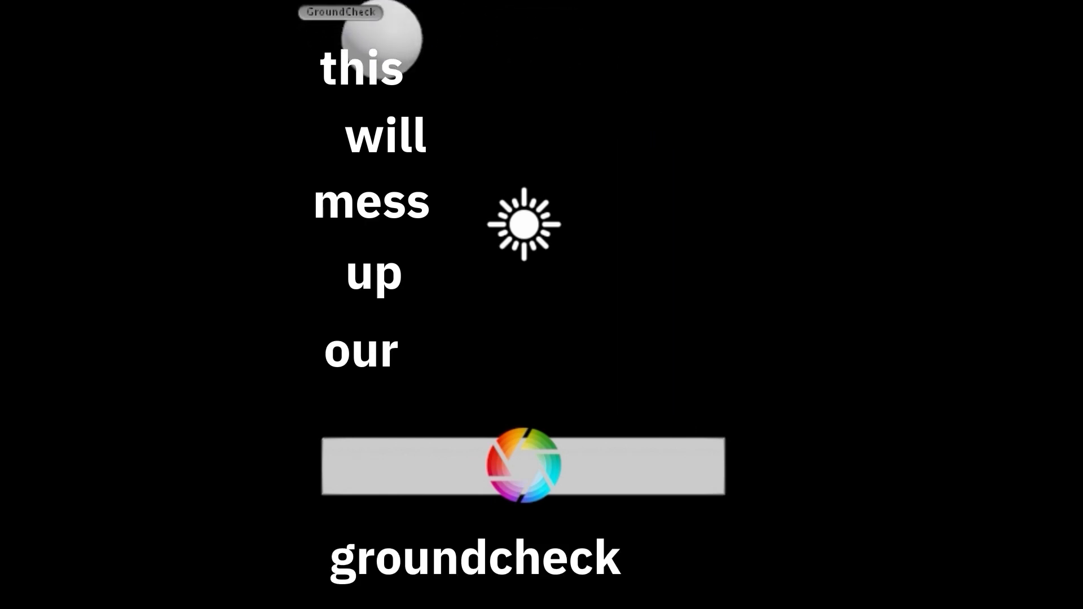
{"action": "left_click", "coordinate": [516, 15]}
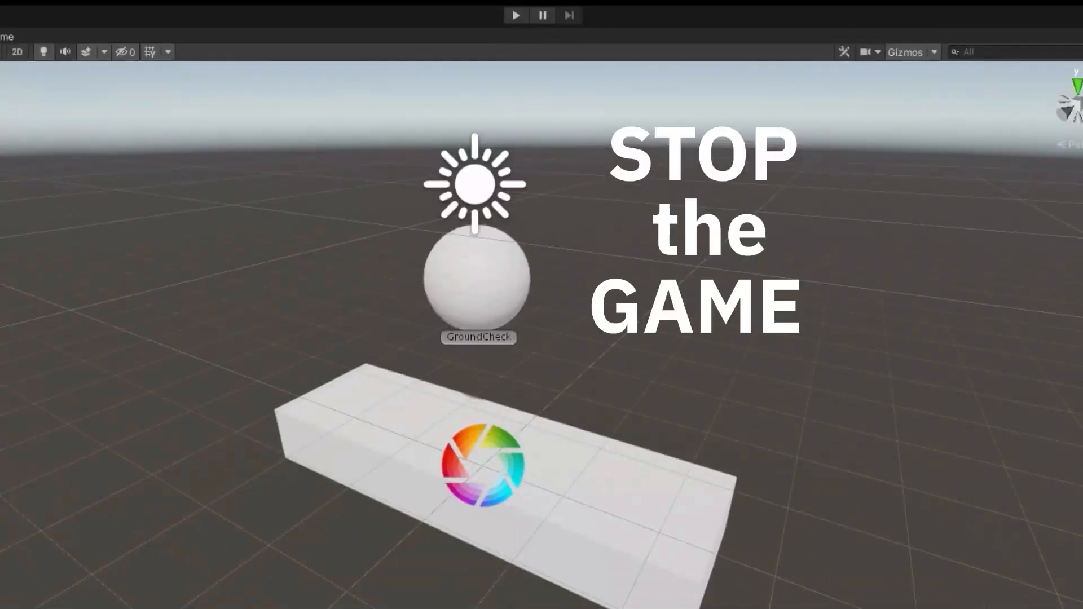
{"action": "left_click", "coordinate": [515, 15]}
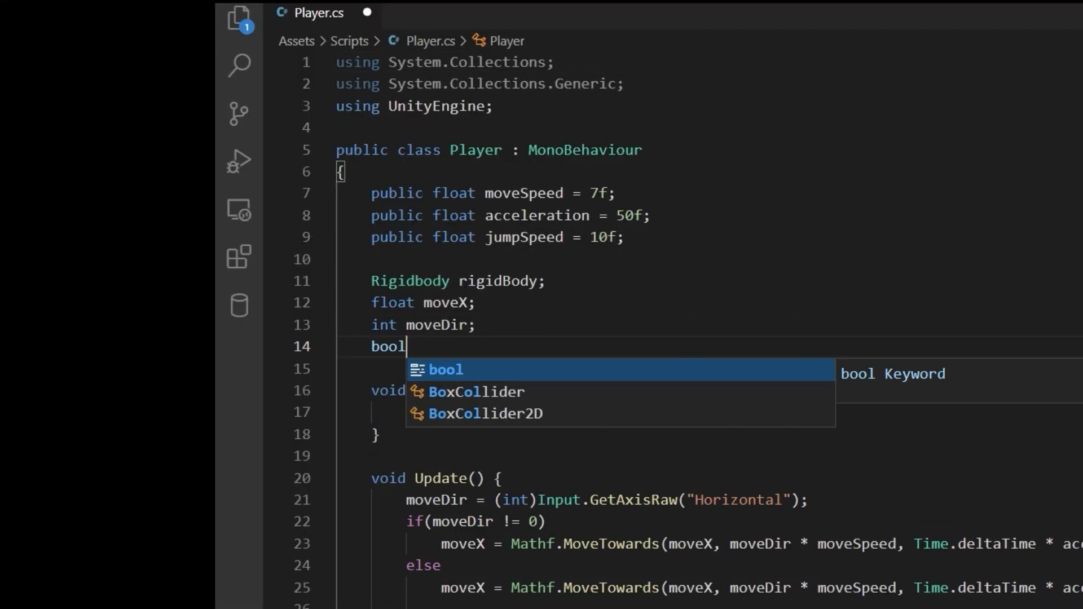
- Declare bool grounded and GameObject groundCheck, then begin grounded = Physics.CheckSphere in Update
{"action": "type", "text": "grounded;"}
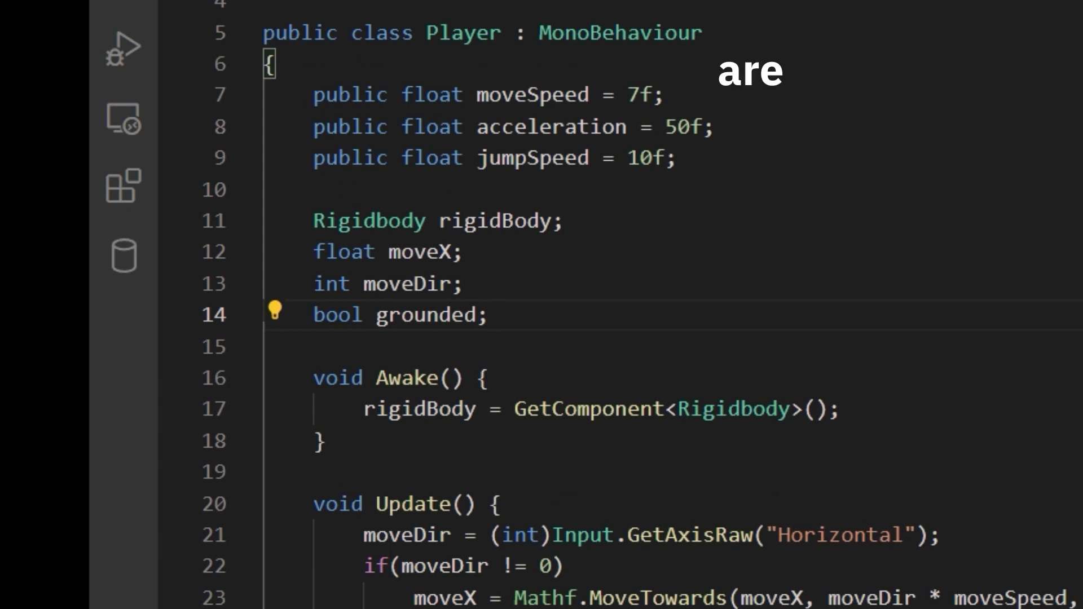
{"action": "type", "text": "GameObject groundCheck;"}
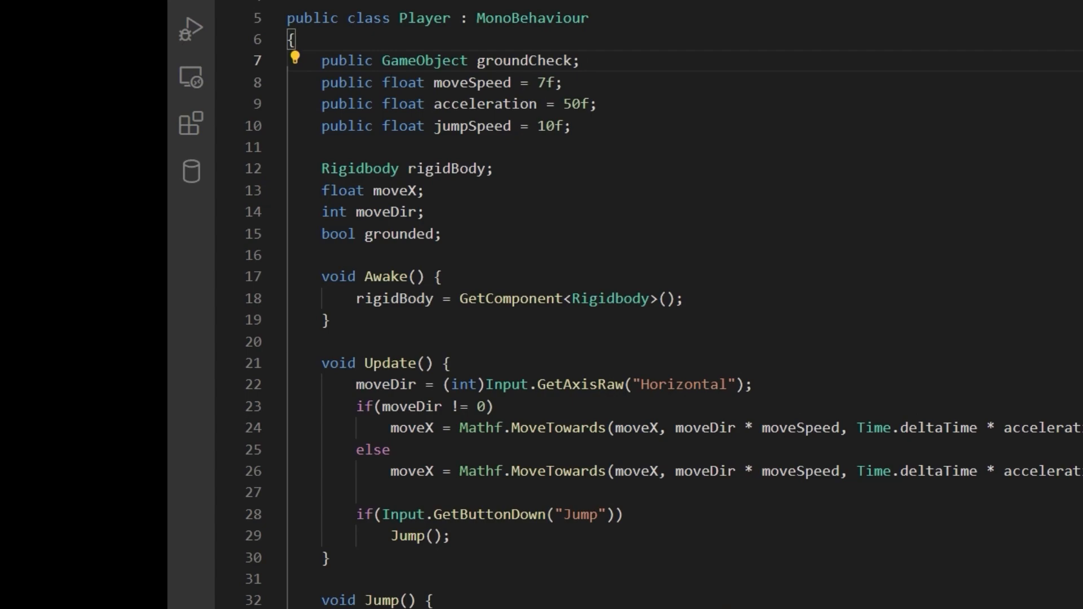
{"action": "type", "text": "grounded = Physics.checksp"}
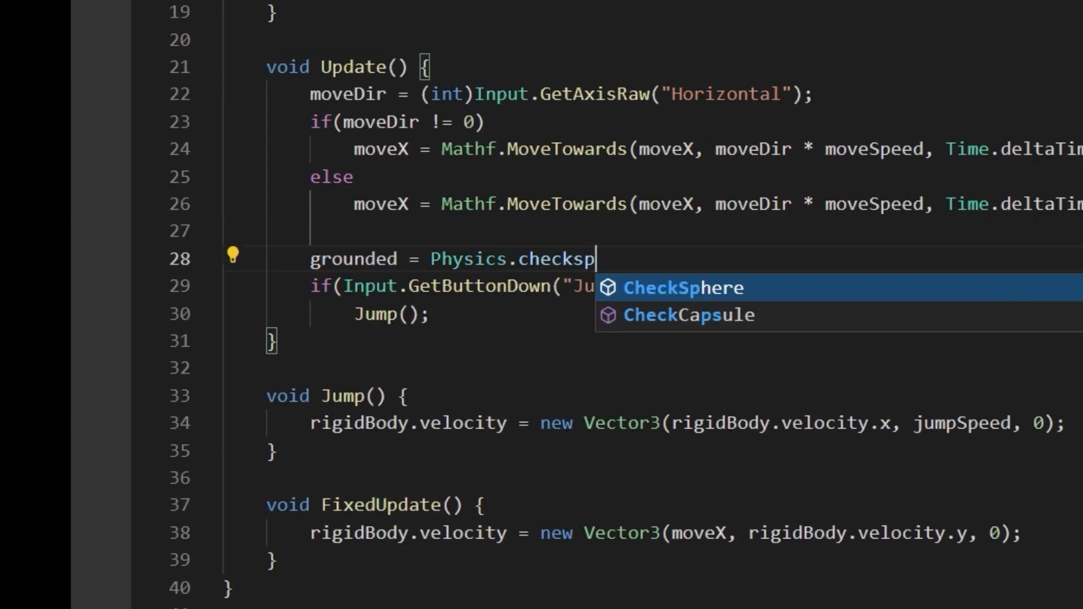
{"action": "key", "text": "Tab"}
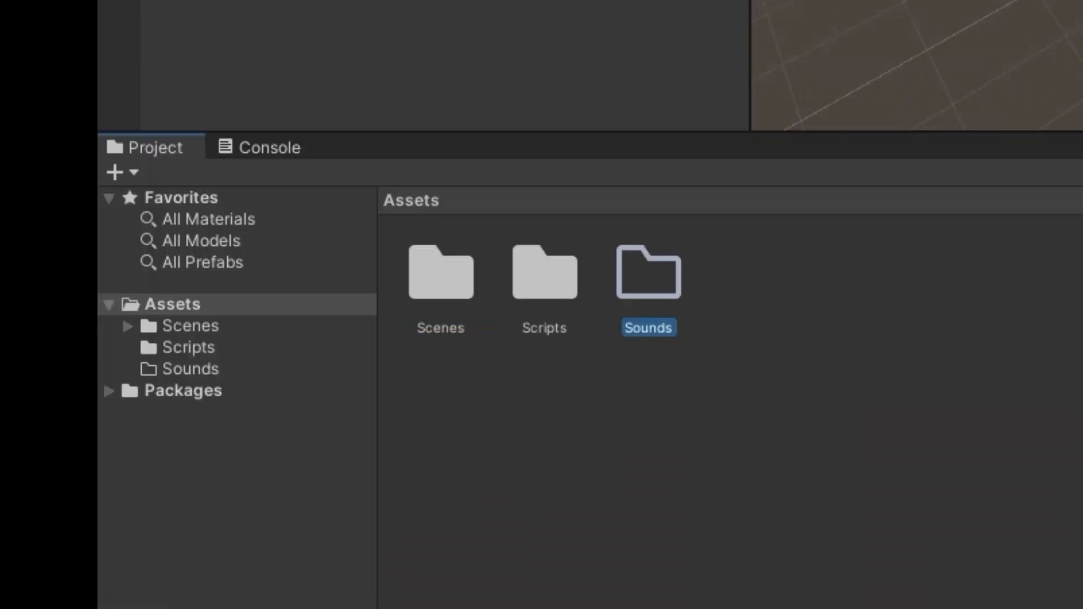
- Place JumpSound under AudioManager and assign the jump clip to its Audio Source
{"action": "double_click", "coordinate": [647, 269]}
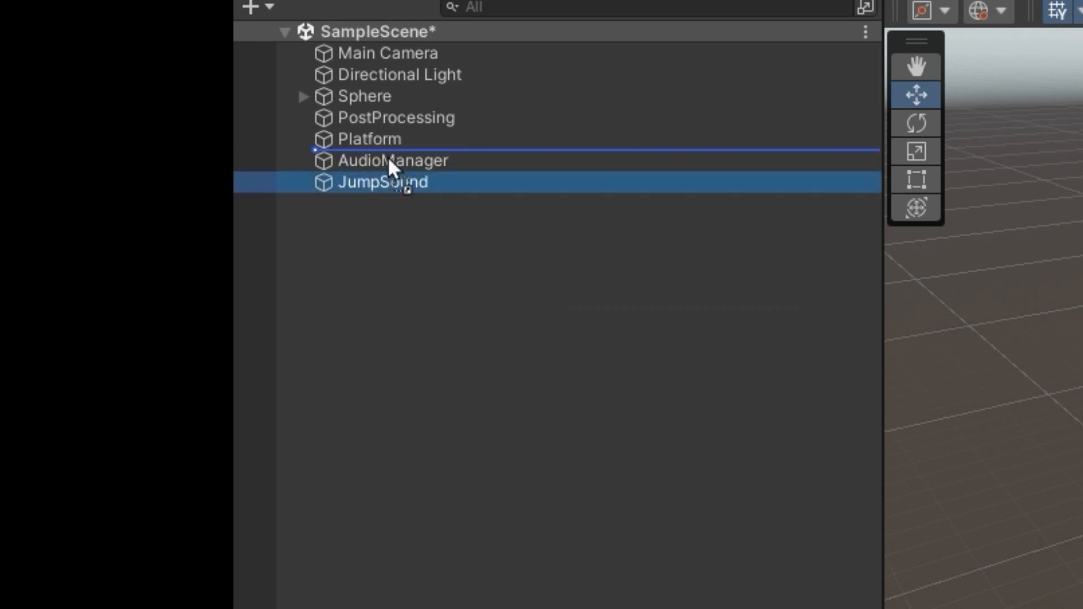
{"action": "left_click", "coordinate": [382, 182]}
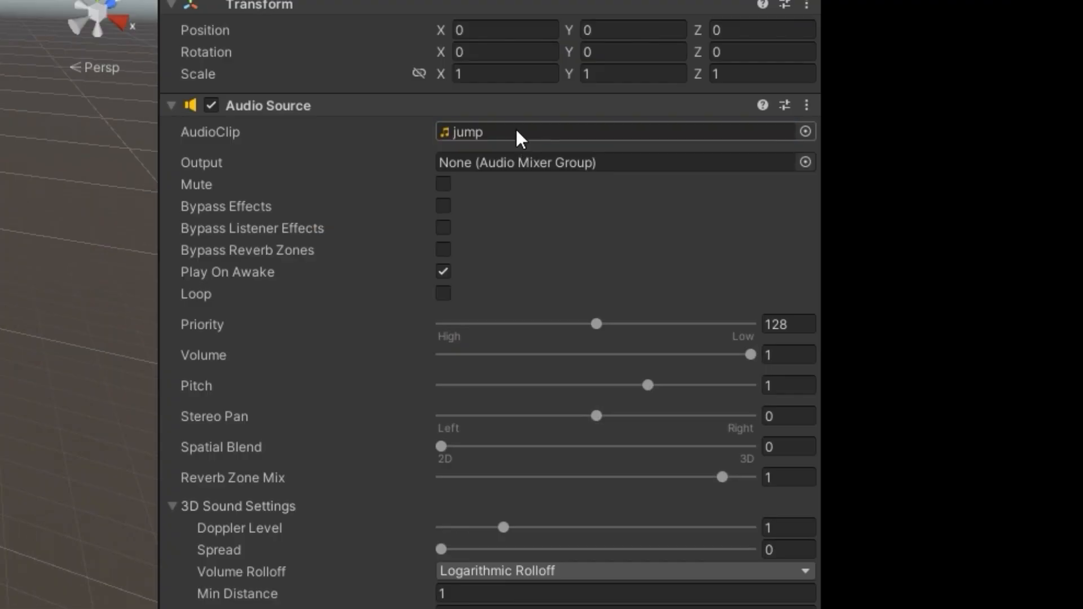
{"action": "left_click", "coordinate": [522, 10]}
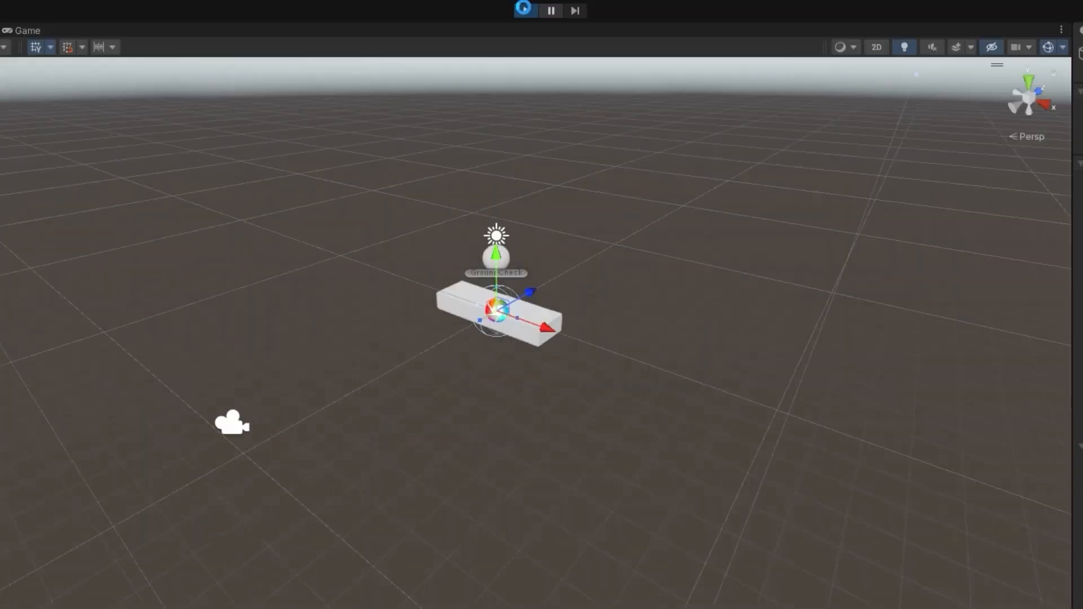
{"action": "left_click", "coordinate": [524, 11]}
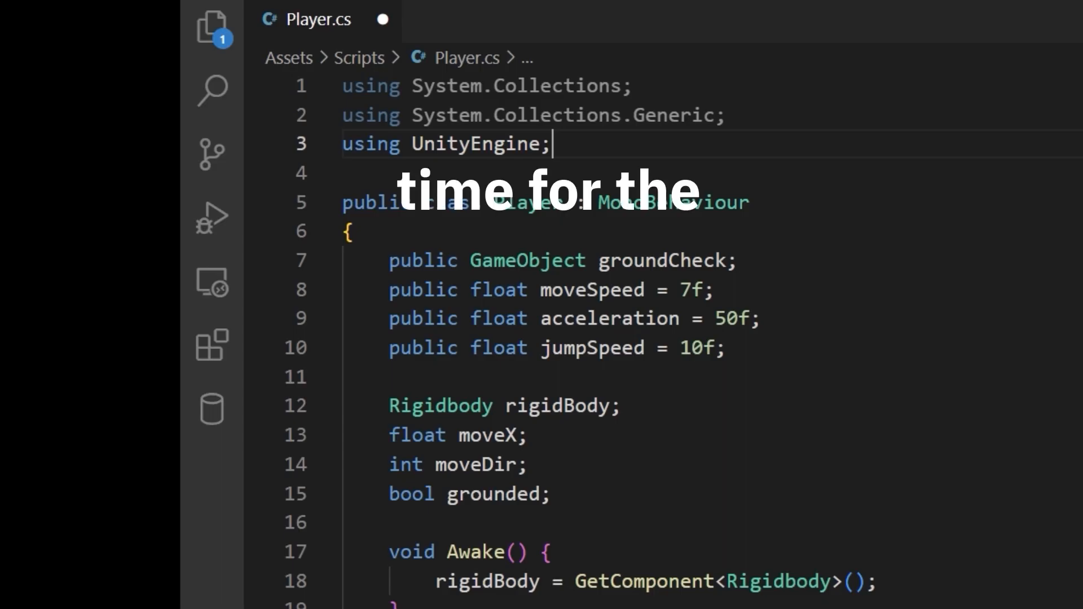
- Fire onJump?.Invoke() in Jump() and hook JumpSound as the On Jump response
{"action": "type", "text": "unitye"}
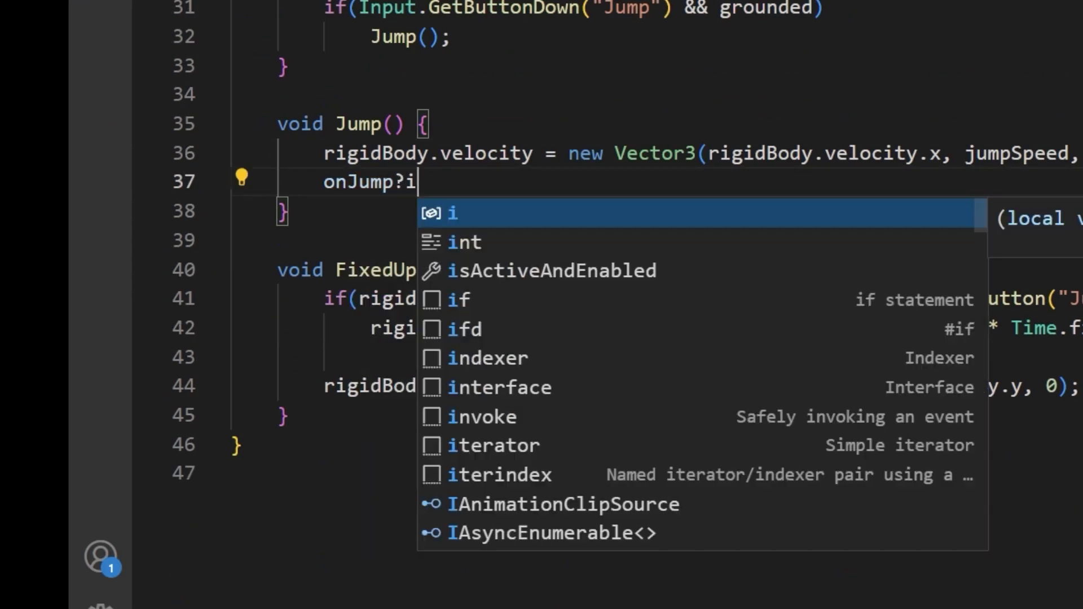
{"action": "type", "text": ".Invoke();"}
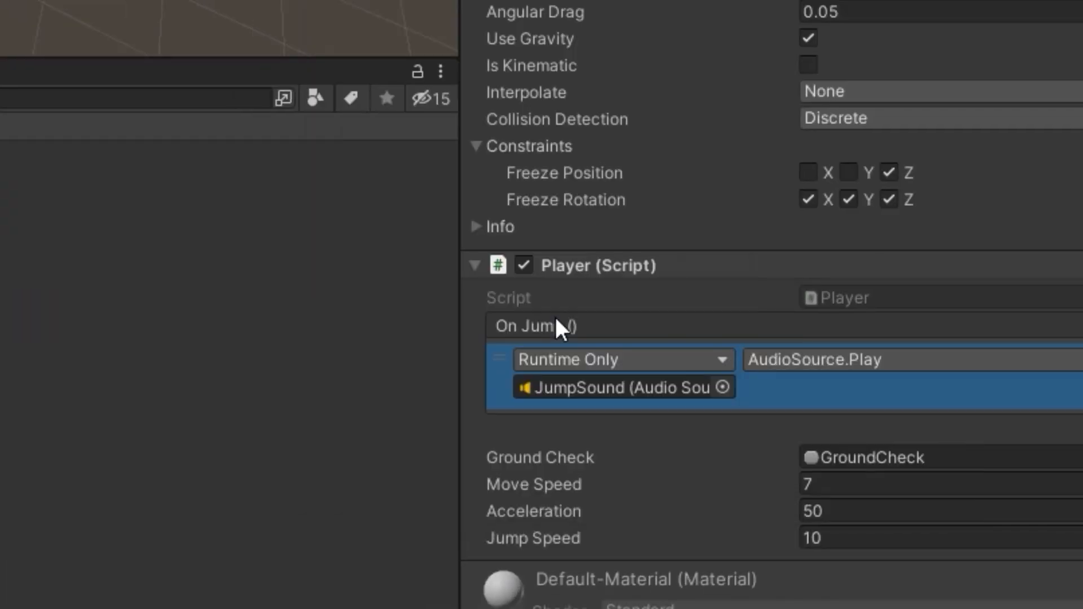
{"action": "left_click", "coordinate": [559, 35]}
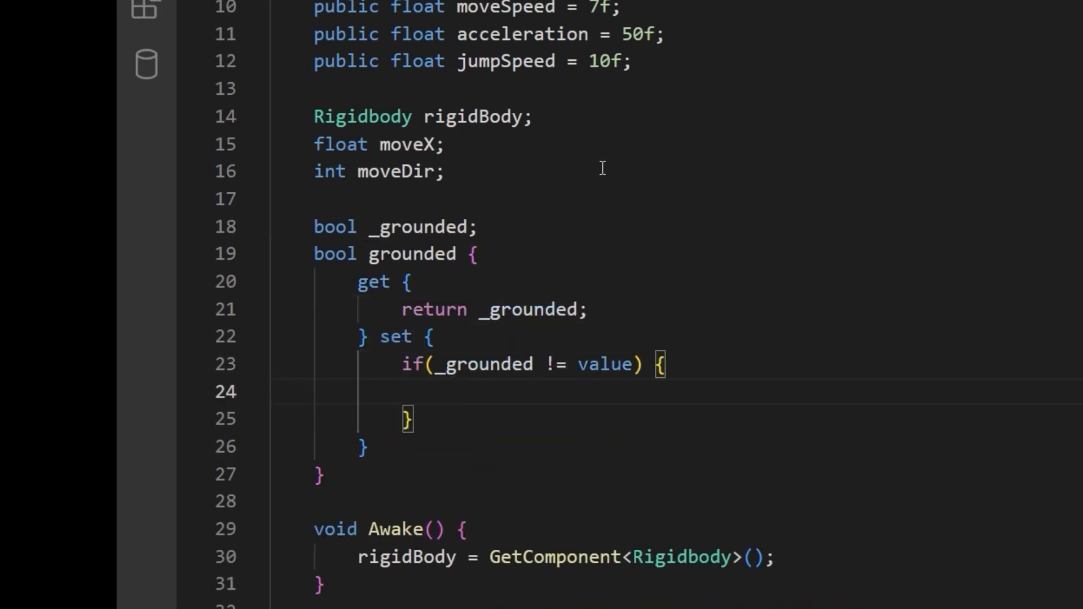
- Add if(!_grounded && value) in the grounded setter to detect landing
{"action": "type", "text": "if("}
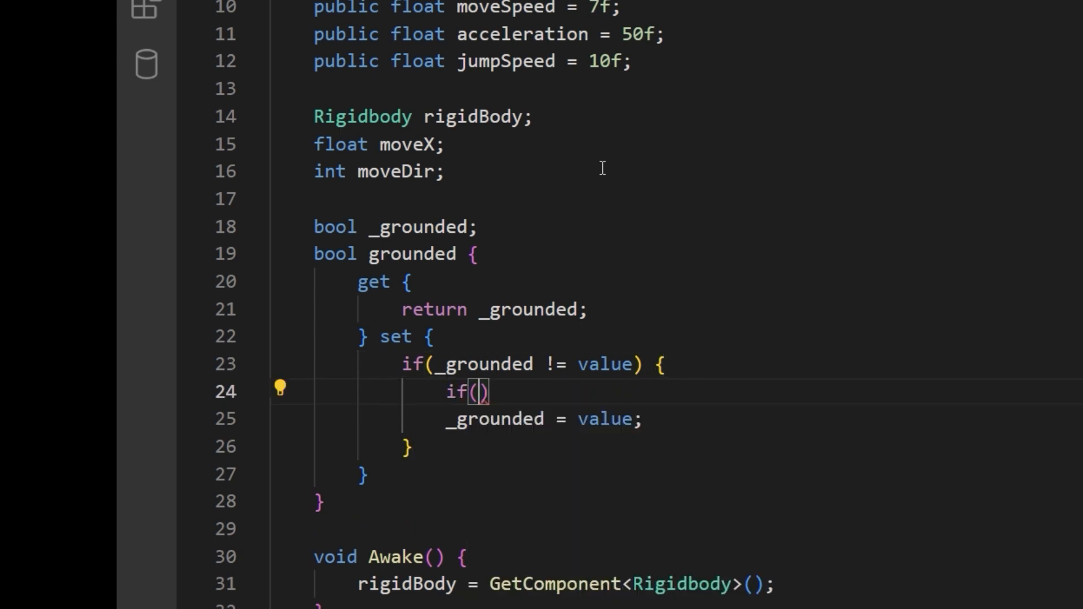
{"action": "type", "text": "!_grounded && value)"}
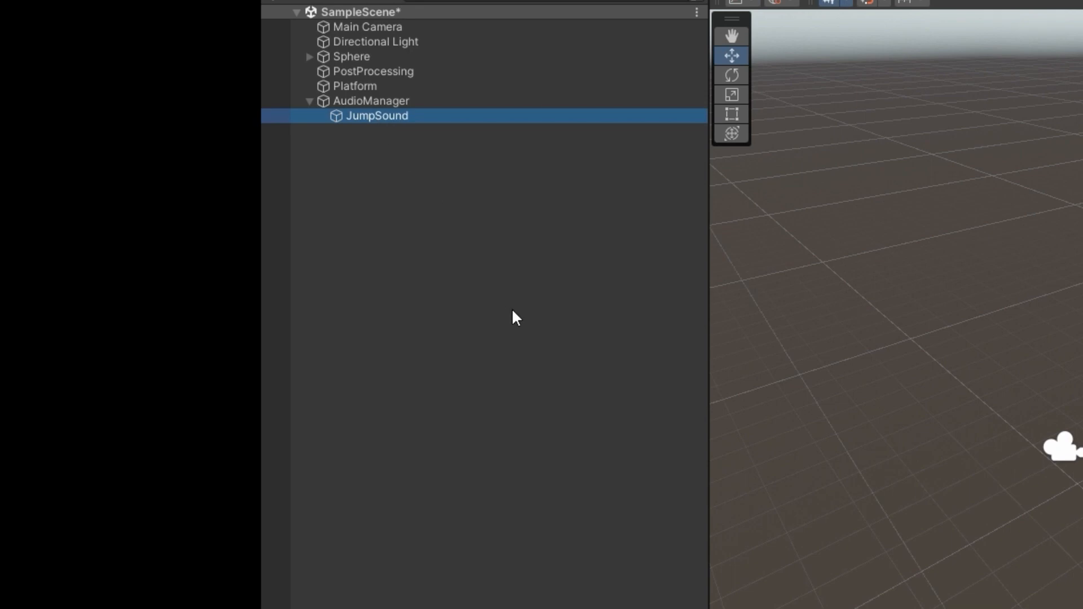
- Duplicate JumpSound into LandSound with the land clip, then select Sphere
{"action": "left_click", "coordinate": [376, 131]}
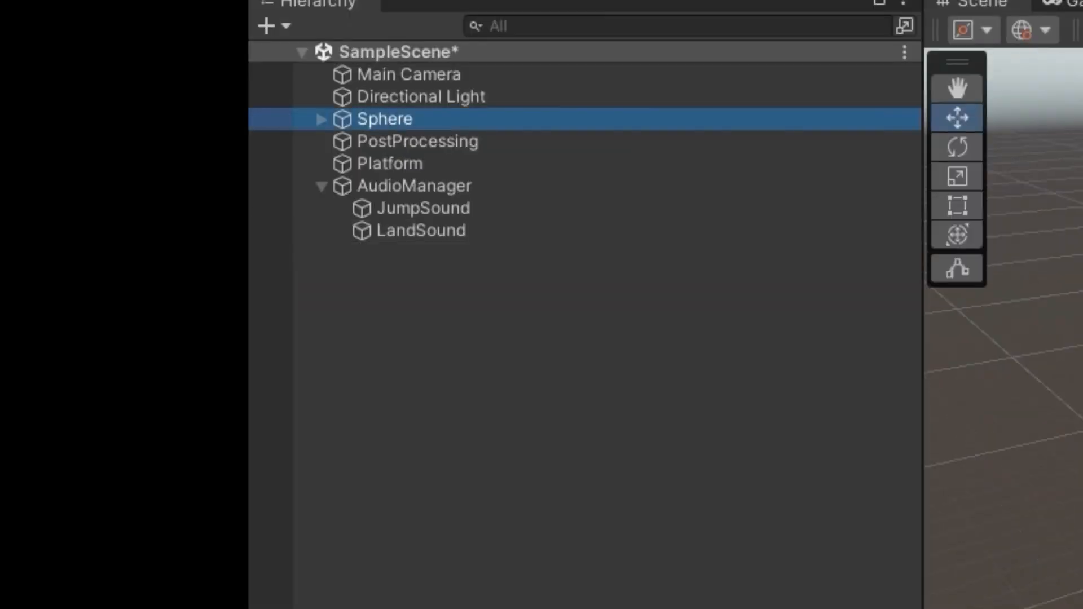
{"action": "left_click", "coordinate": [544, 352]}
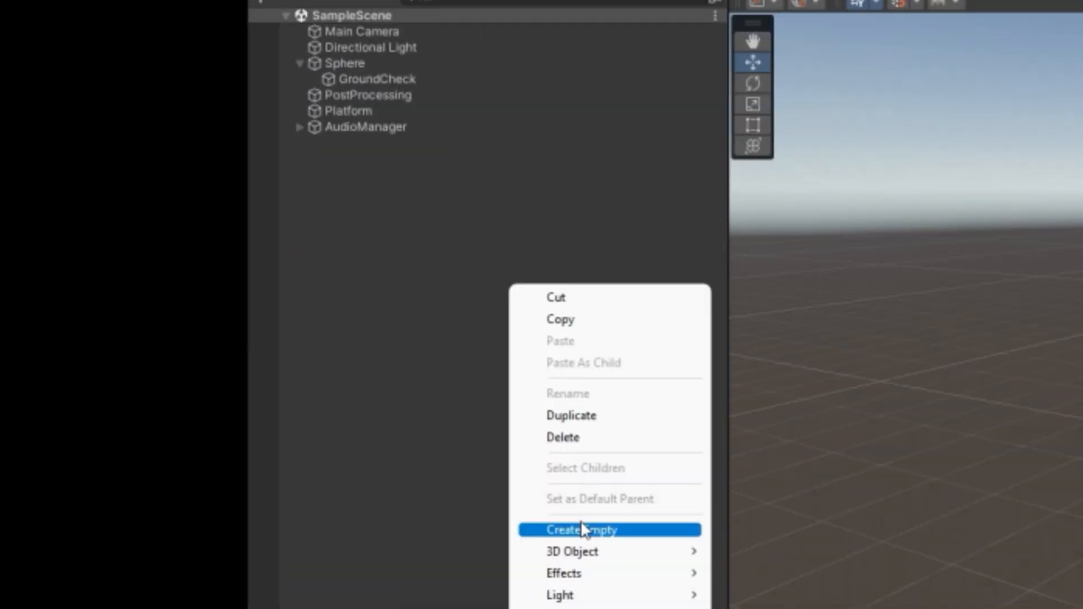
- Create an empty object in the Hierarchy to hold the dust particles
{"action": "left_click", "coordinate": [582, 530]}
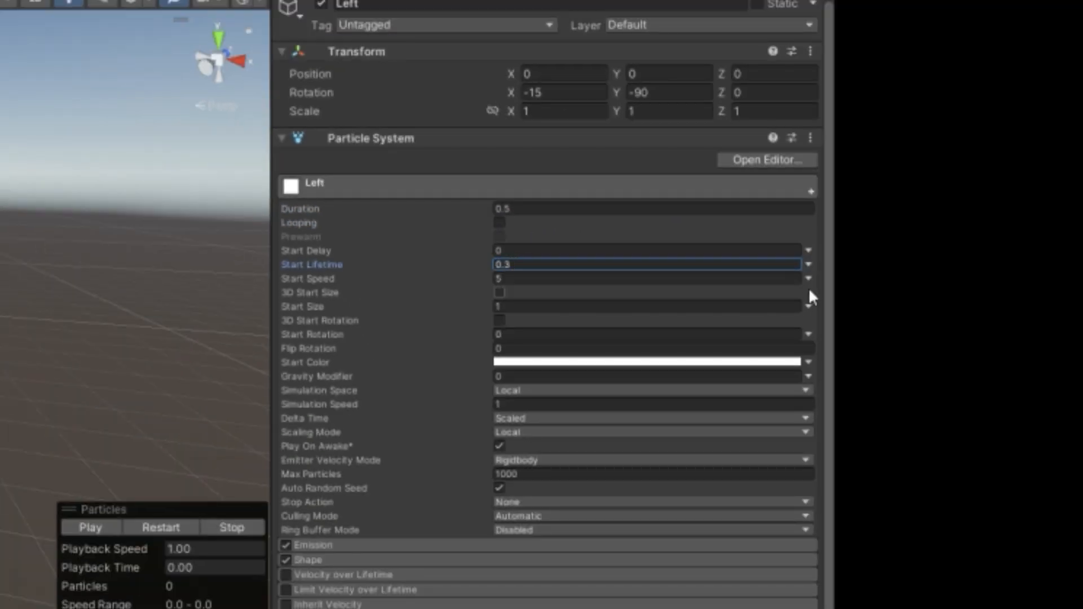
- Make Start Speed and Start Size random between two constants, simulated in World space
{"action": "left_click", "coordinate": [807, 264]}
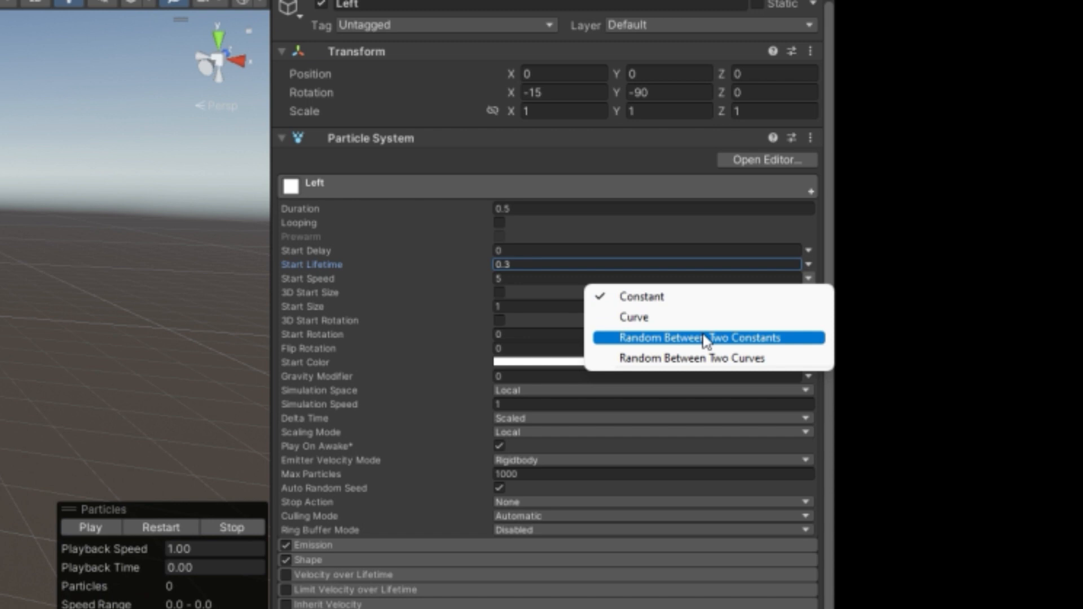
{"action": "left_click", "coordinate": [699, 337]}
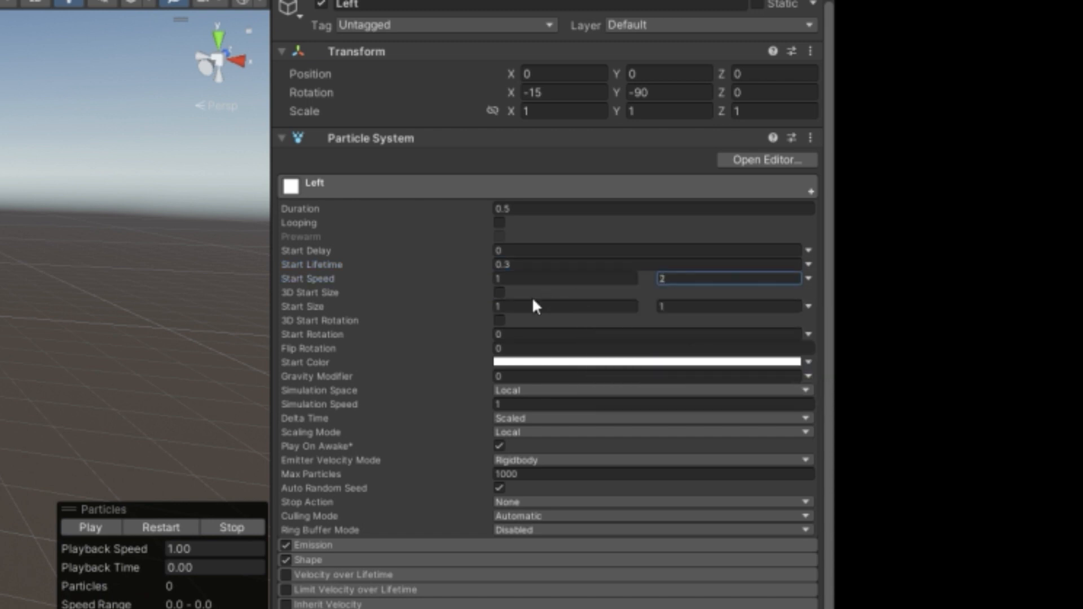
{"action": "left_click", "coordinate": [650, 389]}
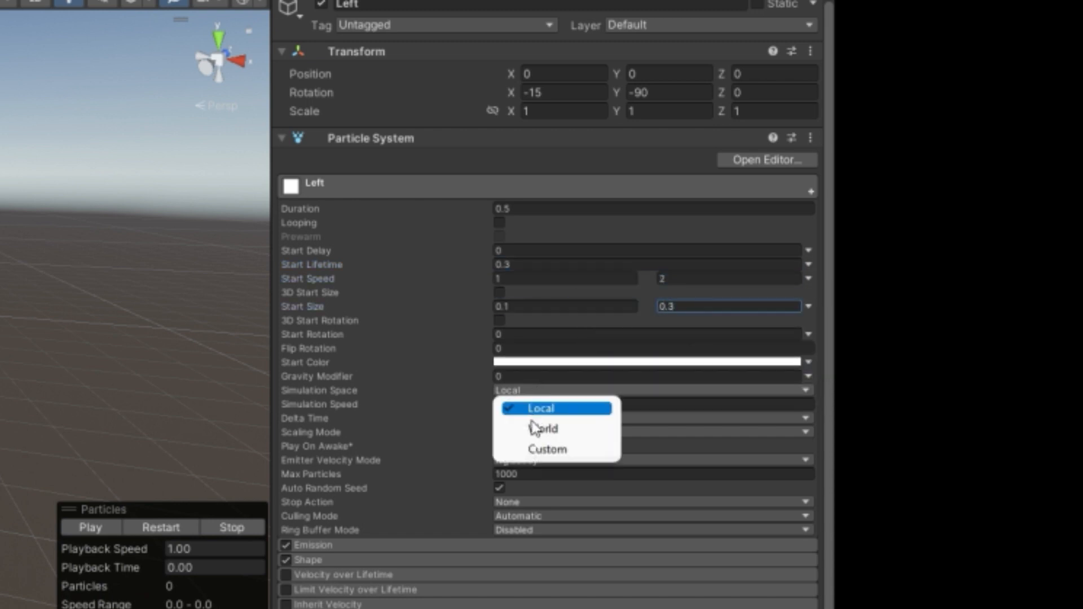
{"action": "left_click", "coordinate": [544, 429]}
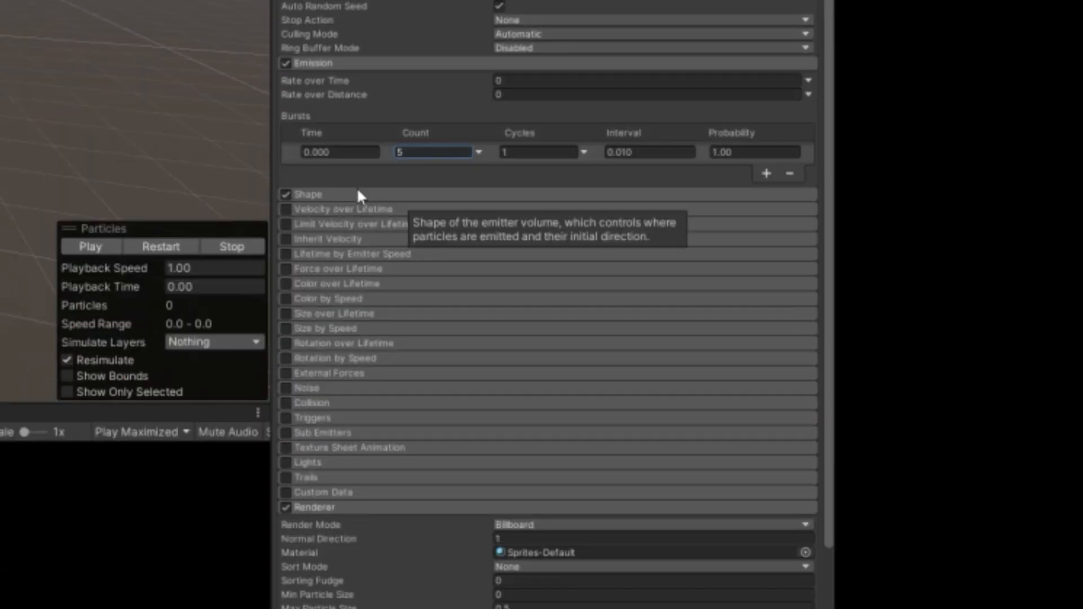
- Narrow the emitter cone to radius 0.1 and enable Limit Velocity over Lifetime
{"action": "left_click", "coordinate": [306, 194]}
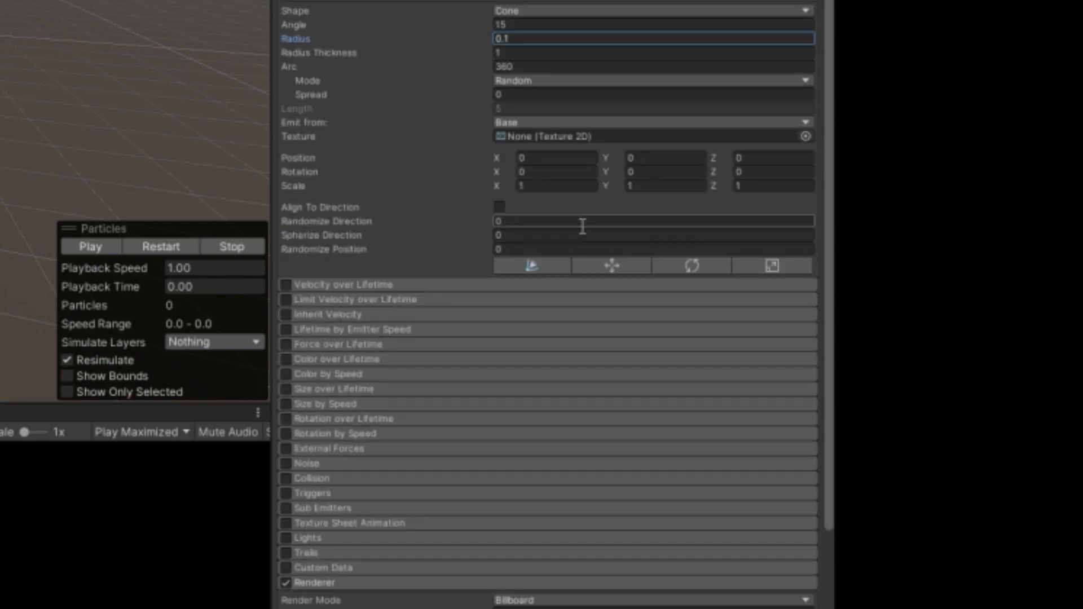
{"action": "left_click", "coordinate": [284, 299]}
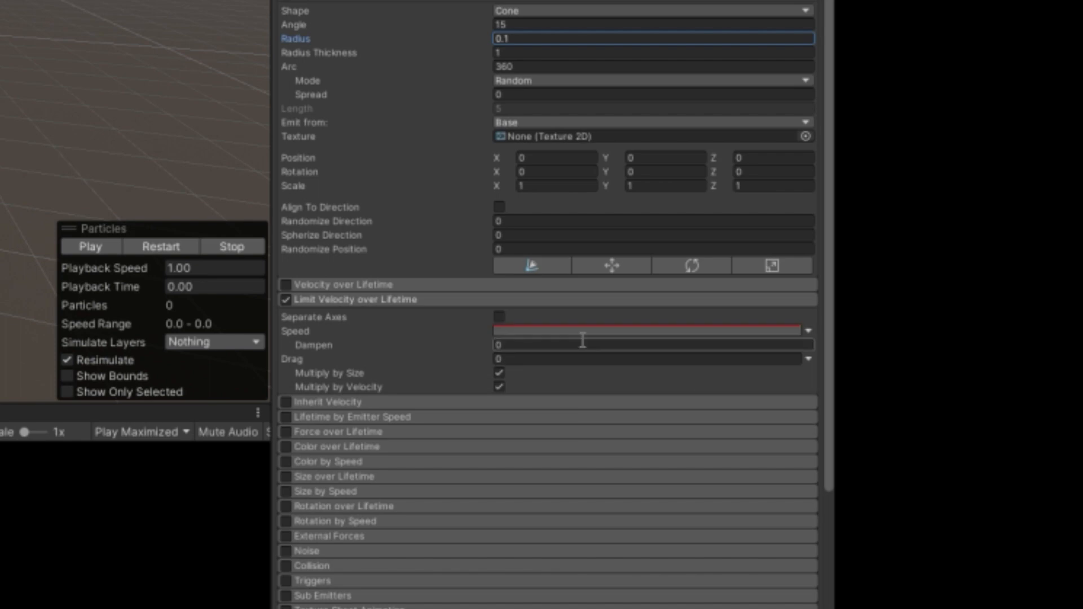
{"action": "scroll", "scroll_direction": "down", "scroll_amount": 3}
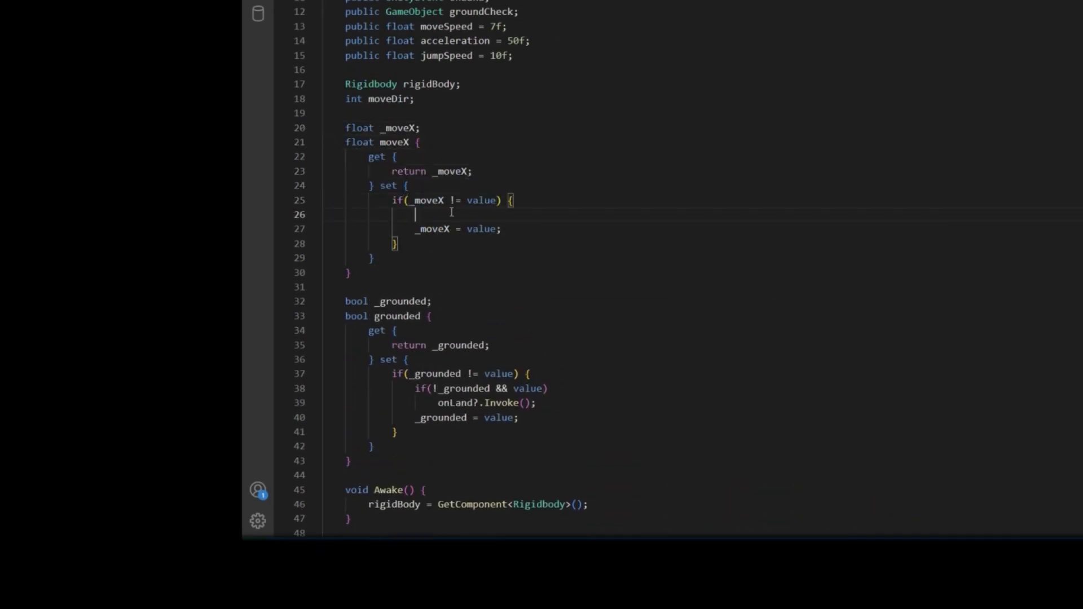
- Add if(value > 0 && _moveX <= 0) in the moveX setter to detect rightward movement starting
{"action": "type", "text": "if(value > 0 && _moveX <= 0)"}
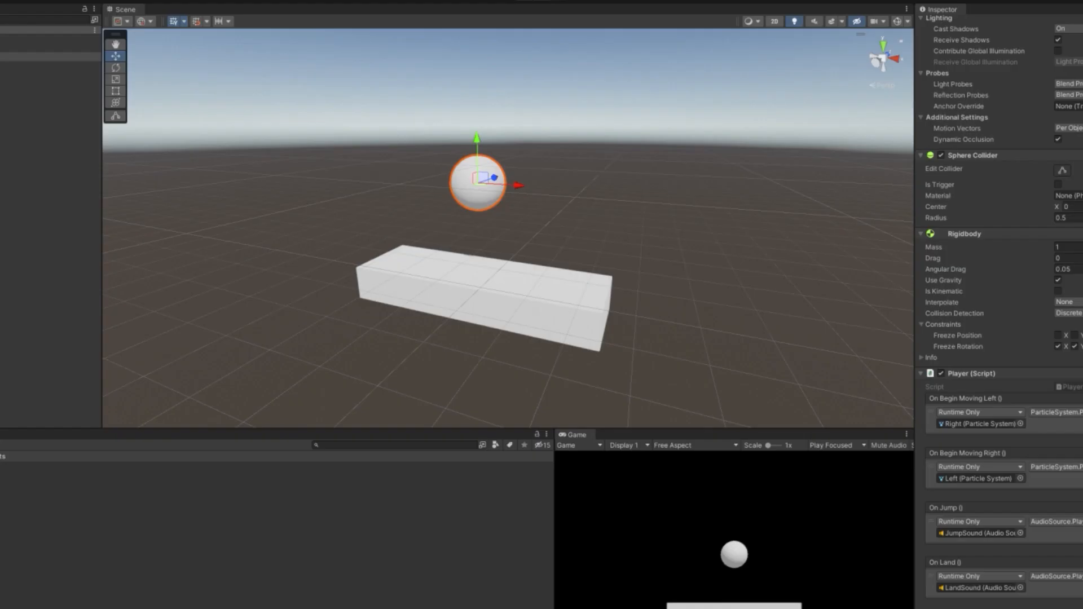
- Wire On Begin Moving Left/Right to the particle systems and On Land to LandSound
{"action": "scroll", "scroll_direction": "down", "scroll_amount": 3}
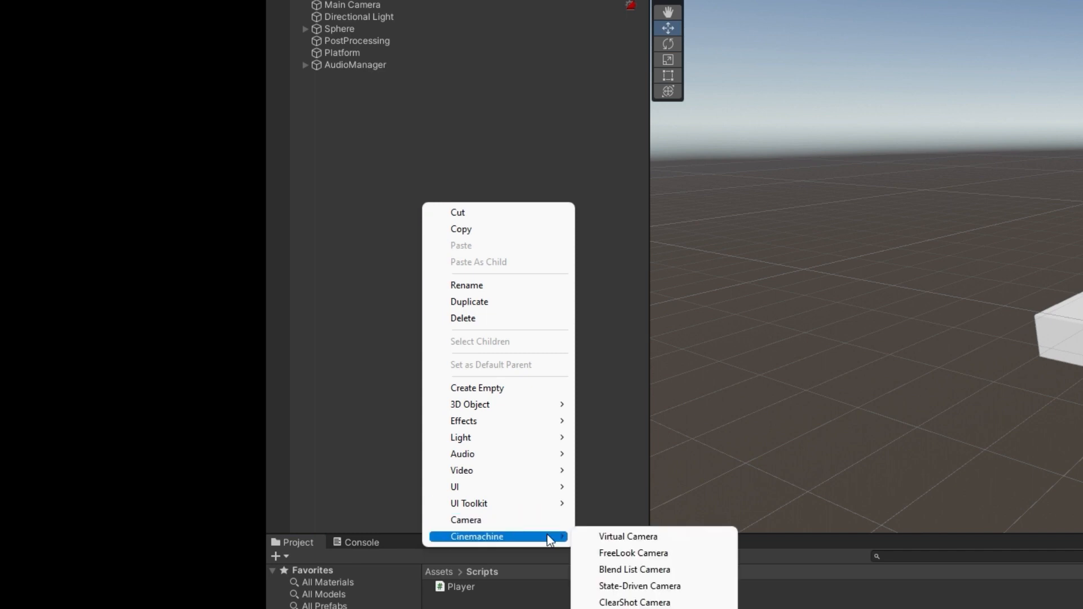
- Add a Cinemachine Virtual Camera following the Sphere
{"action": "left_click", "coordinate": [628, 537]}
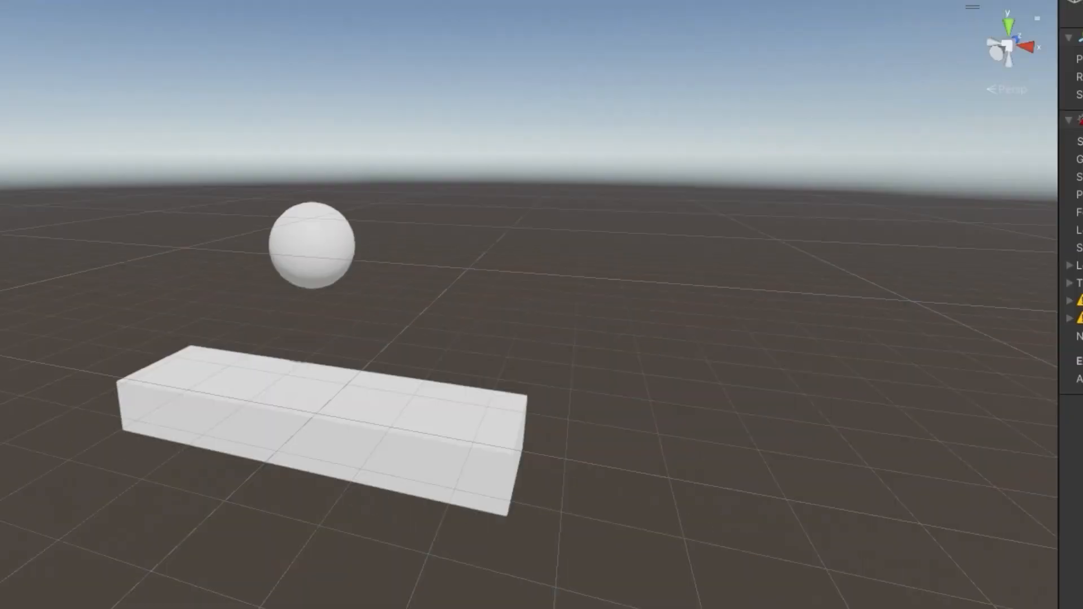
{"action": "left_click", "coordinate": [619, 313]}
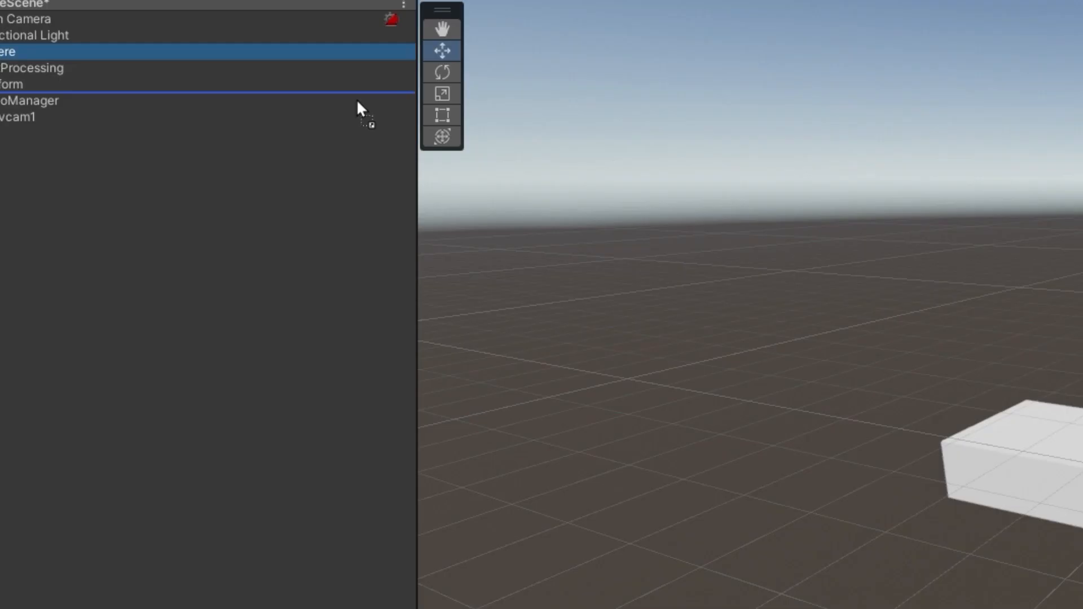
{"action": "left_click", "coordinate": [598, 159]}
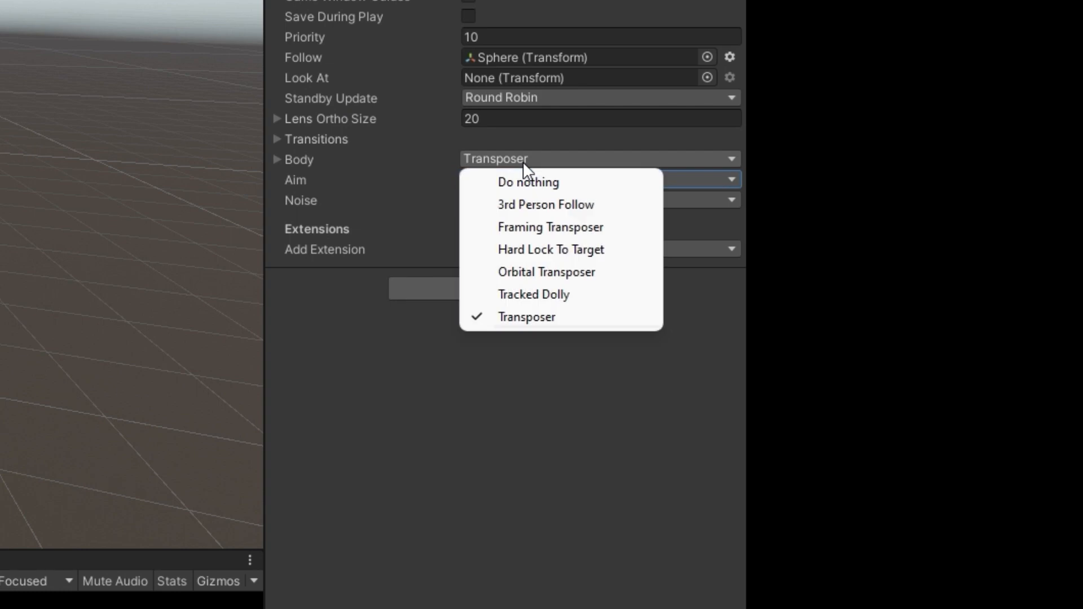
- Set its Body to Framing Transposer with Soft Zone Width and Height 0.8
{"action": "left_click", "coordinate": [550, 227]}
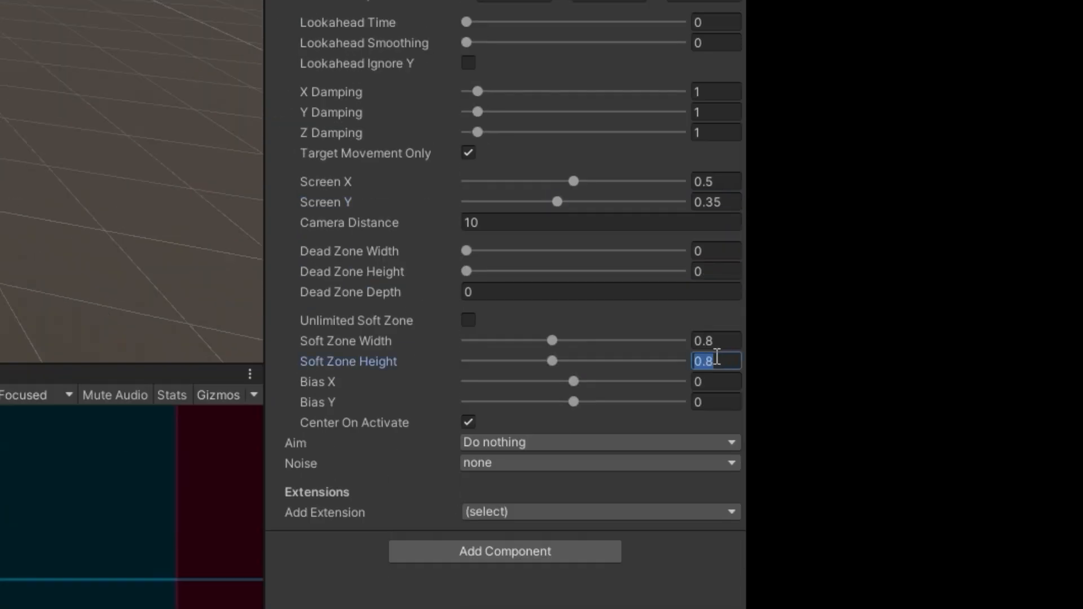
{"action": "left_click", "coordinate": [598, 463]}
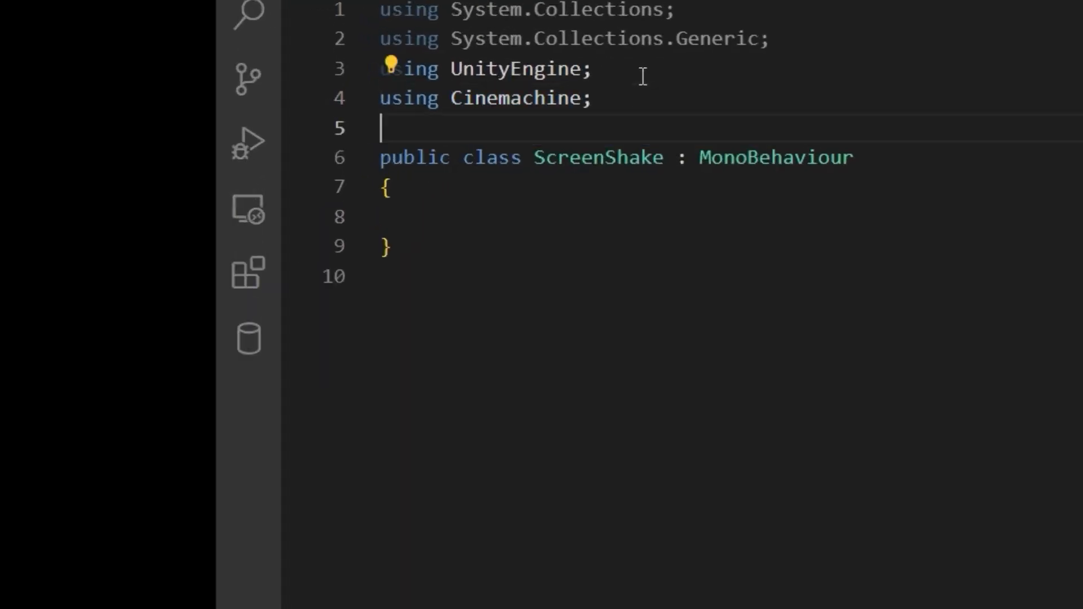
- Declare public void Shake(float magnitude) with a shake timer in ScreenShake
{"action": "type", "text": "float magnitude)"}
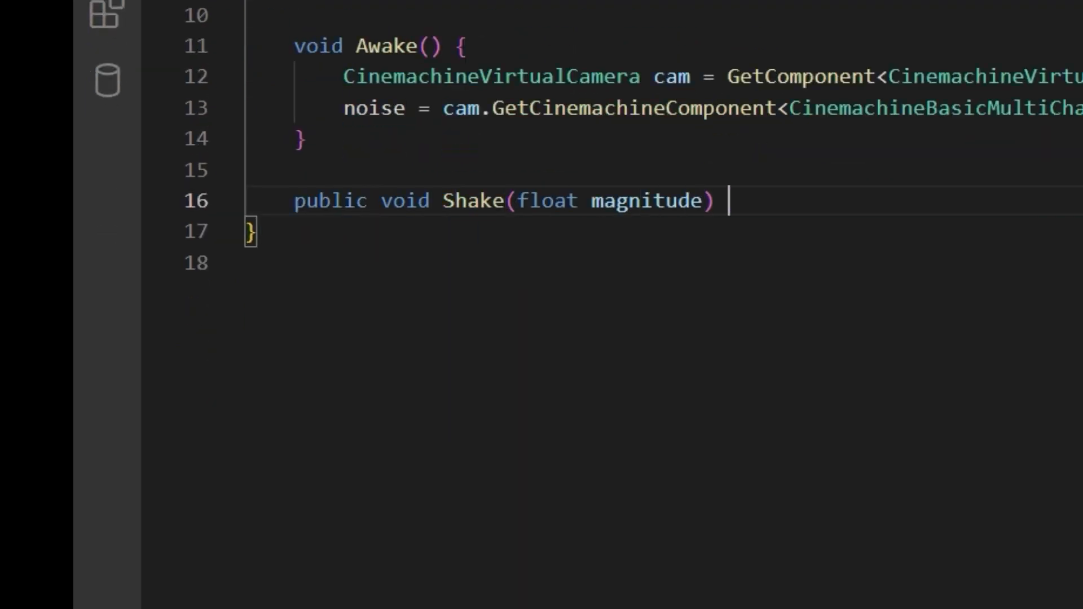
{"action": "type", "text": "shaketi"}
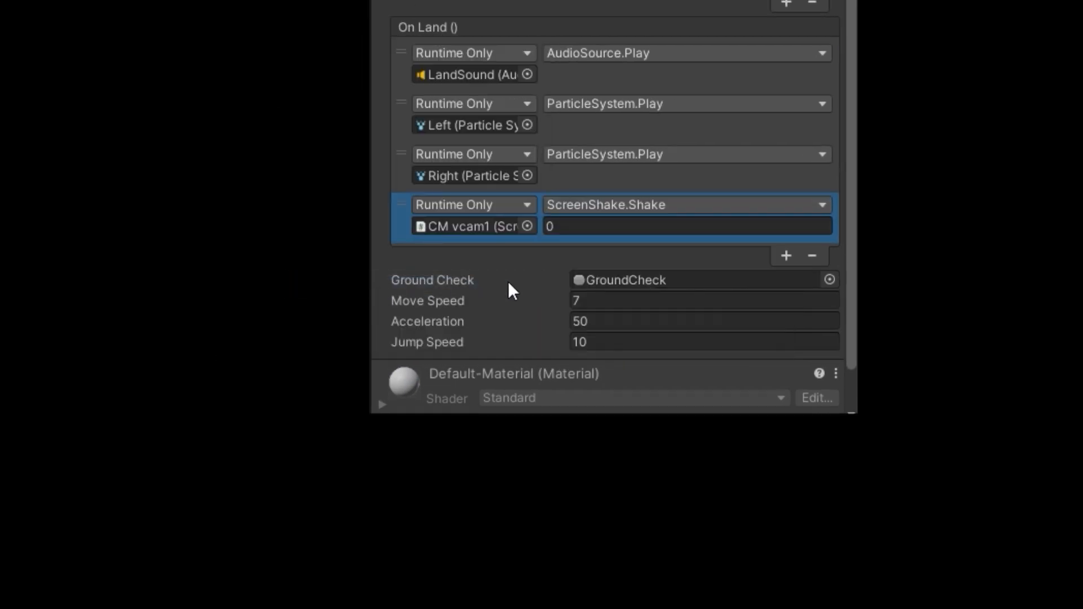
- Give On Land a ScreenShake.Shake of 0.3 and set hasDoubleJumped = true in the double-jump code
{"action": "type", "text": "0.3"}
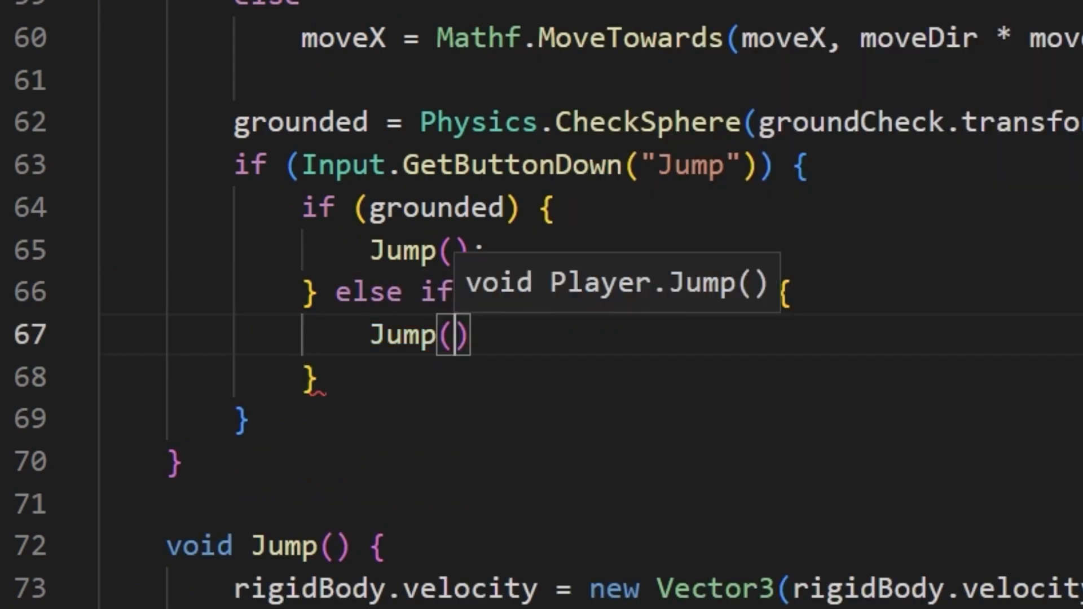
{"action": "type", "text": "hasDoubleJumped = true;"}
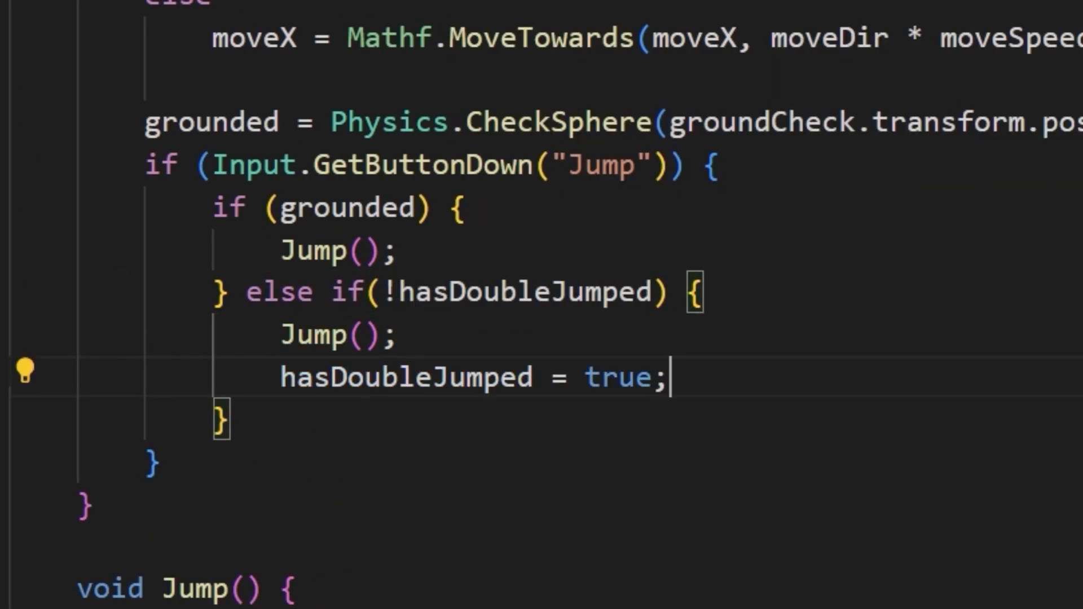